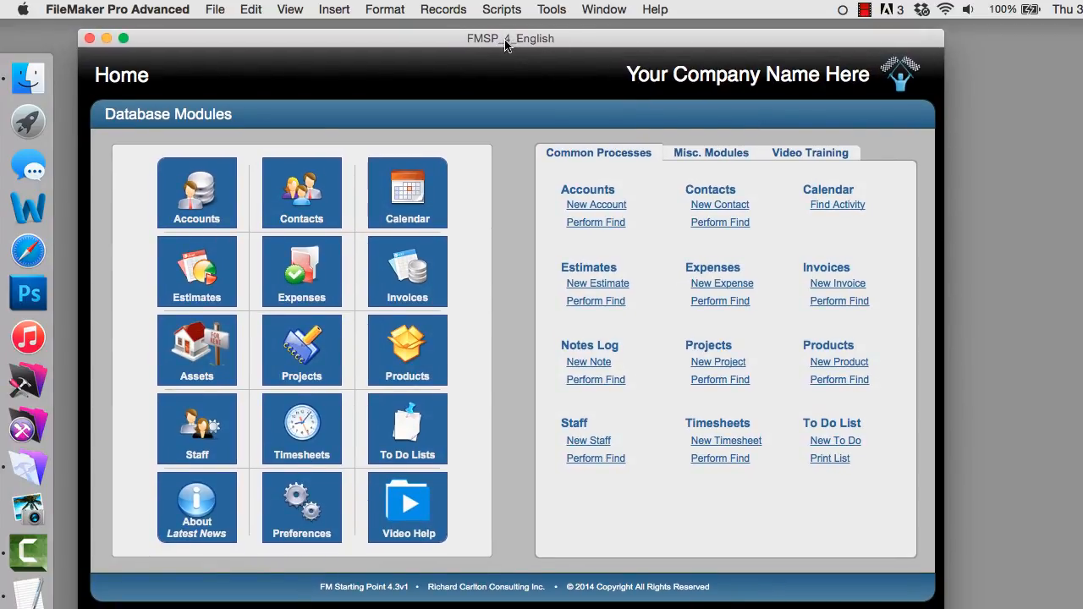
Step: Find the Contacts records whose State is TX (18,675 of 354,383)
left_click(301, 193)
type("TX")
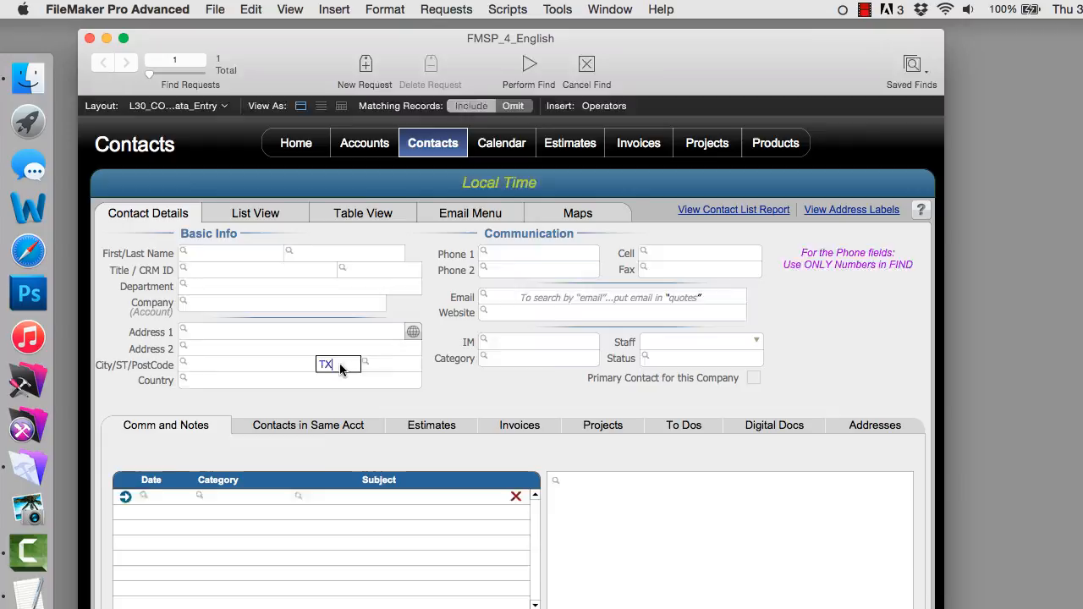
left_click(528, 64)
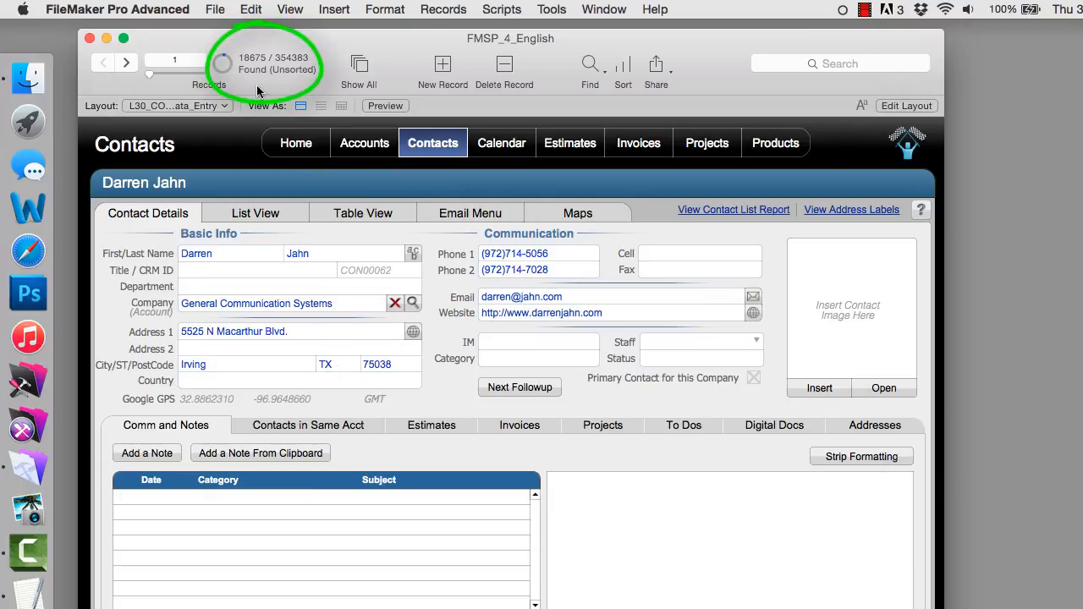
mouse_move(264, 88)
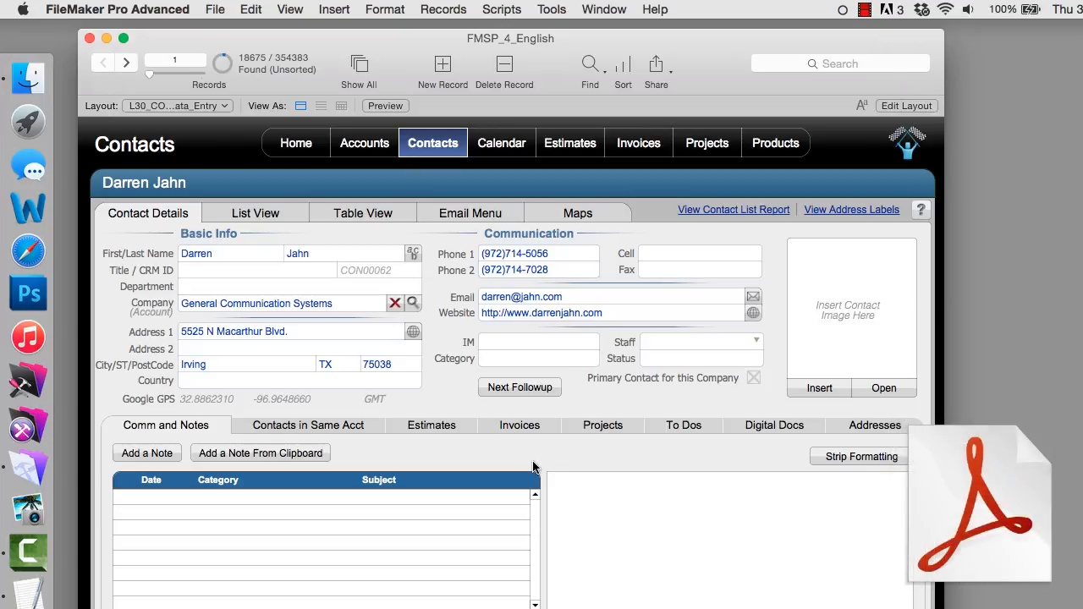
mouse_move(216, 7)
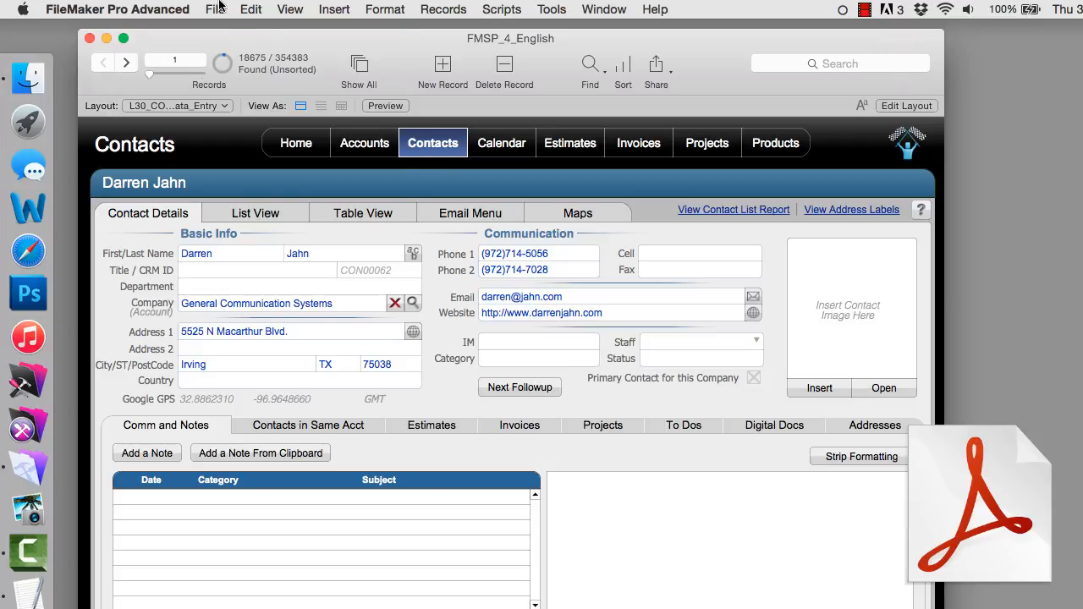
left_click(215, 11)
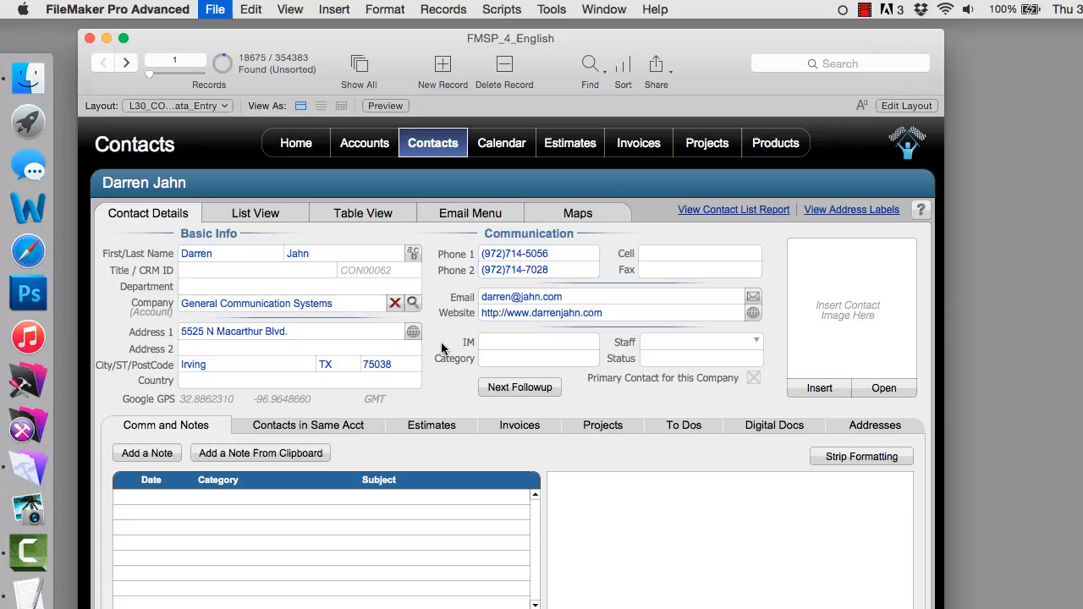
left_click(215, 10)
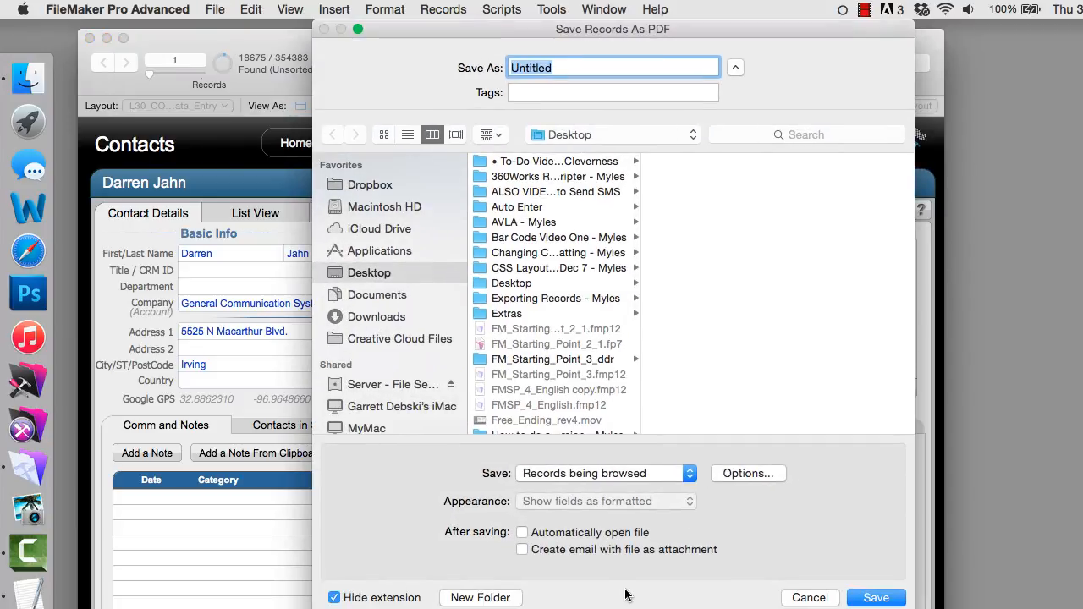
mouse_move(641, 575)
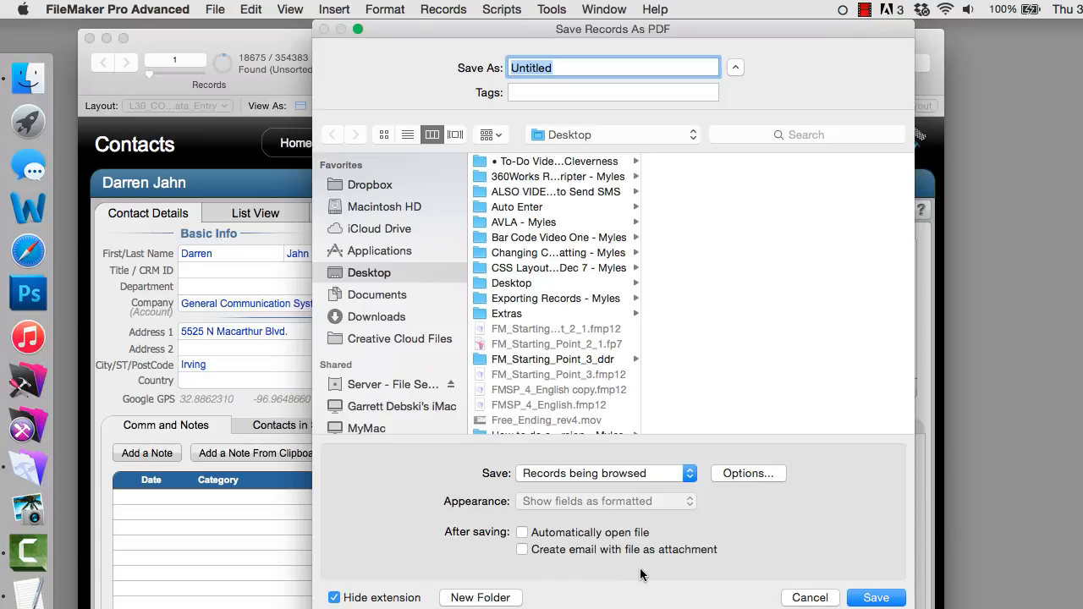
left_click(603, 474)
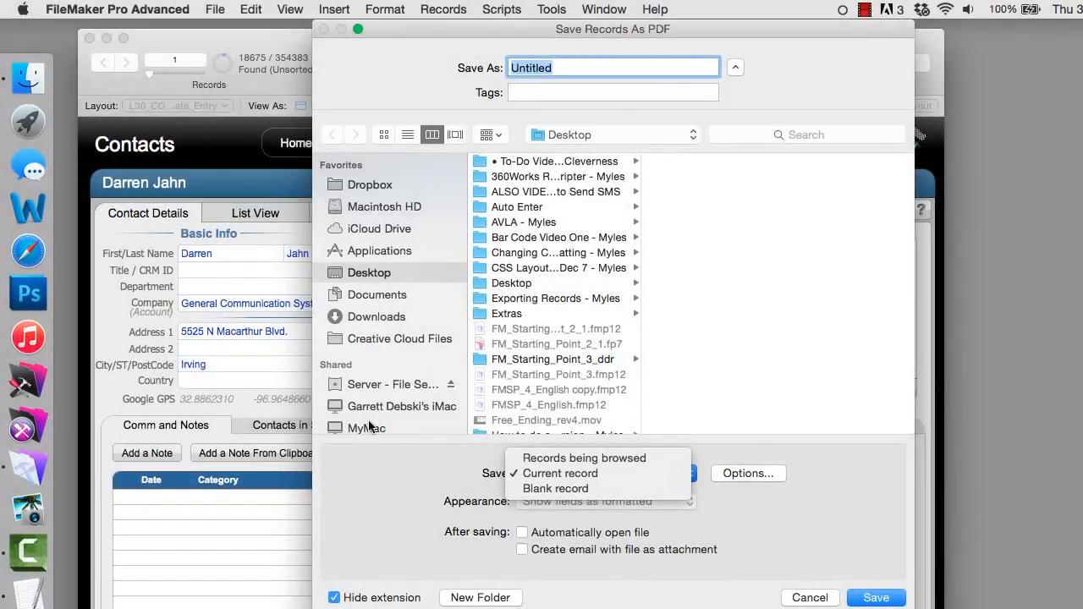
mouse_move(403, 472)
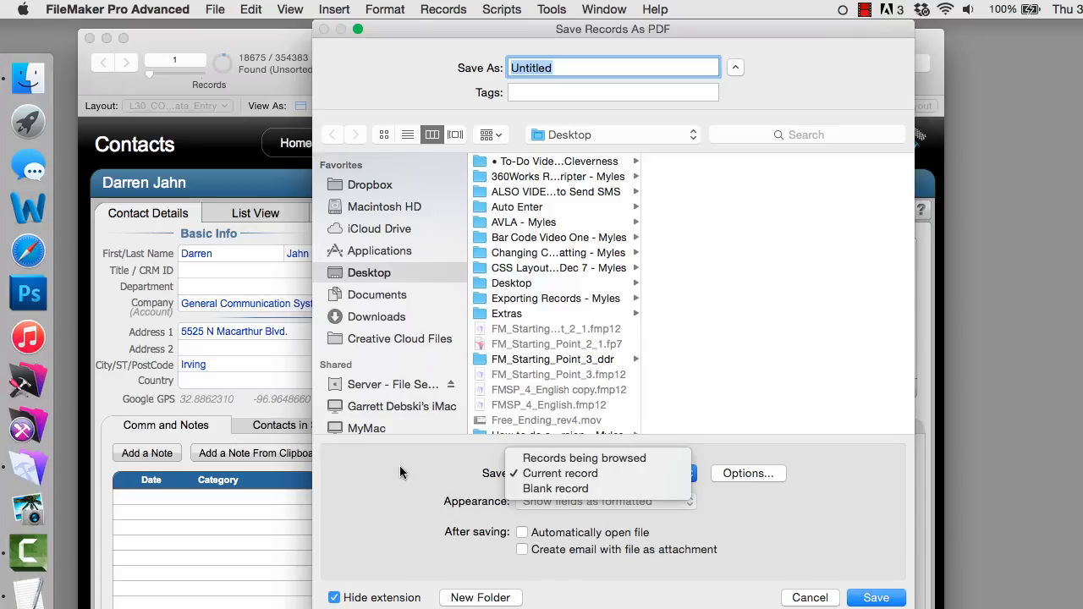
mouse_move(424, 467)
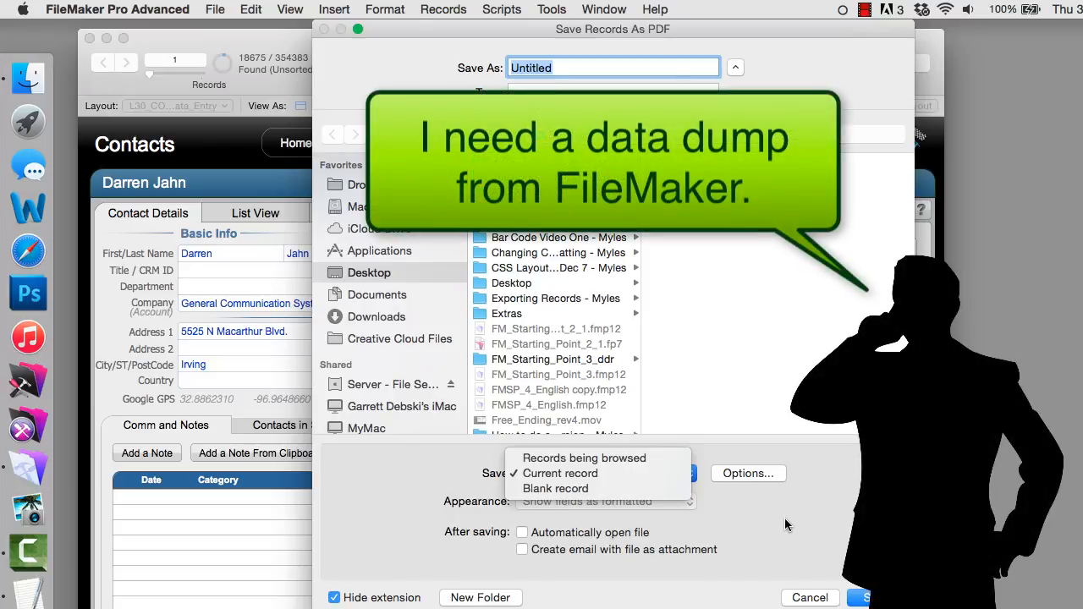
left_click(561, 474)
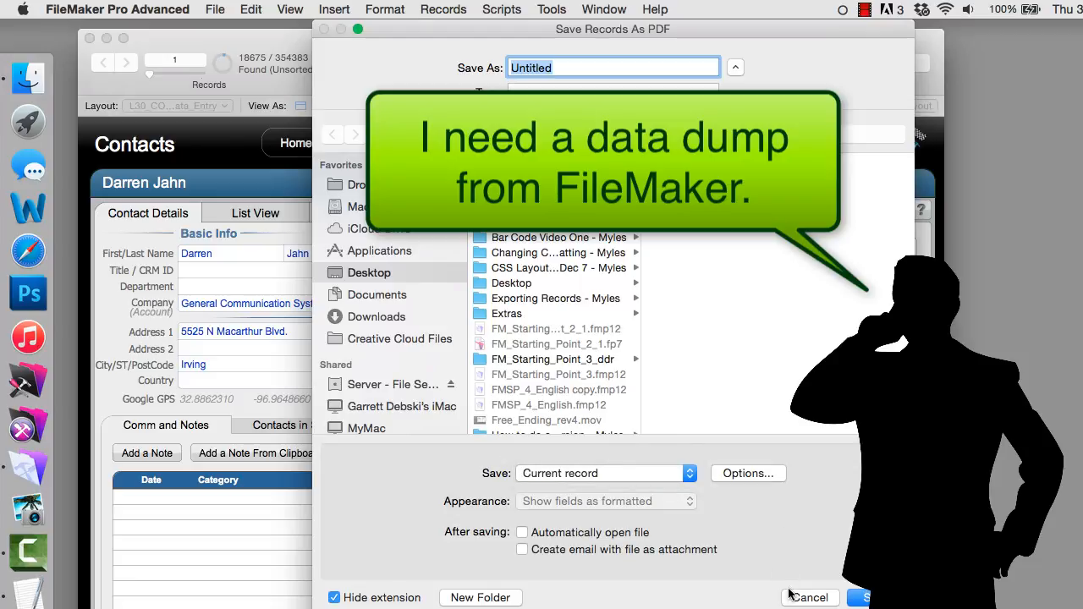
left_click(810, 597)
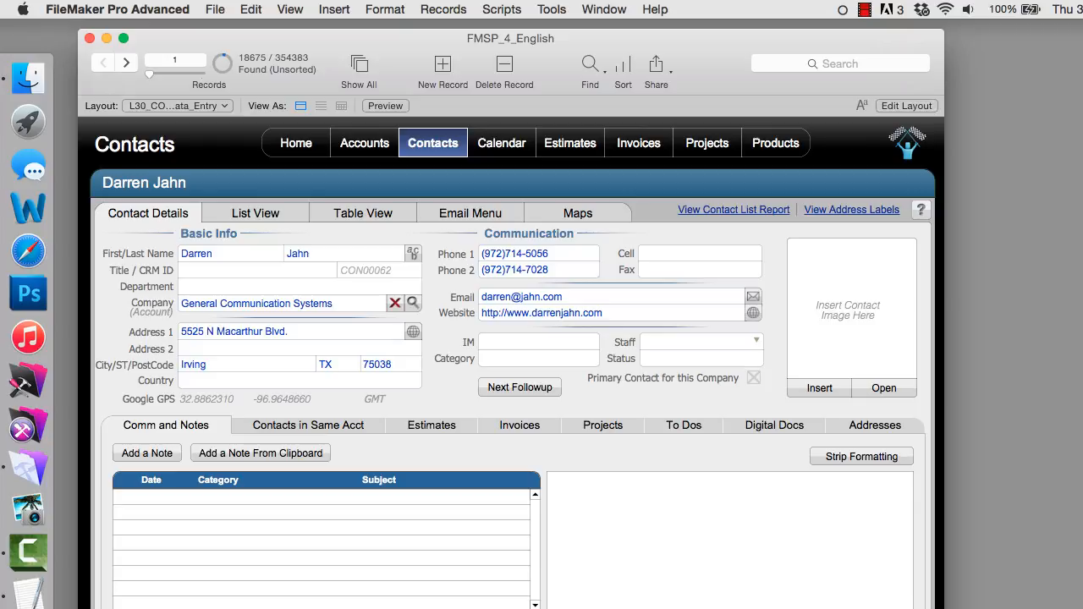
mouse_move(407, 403)
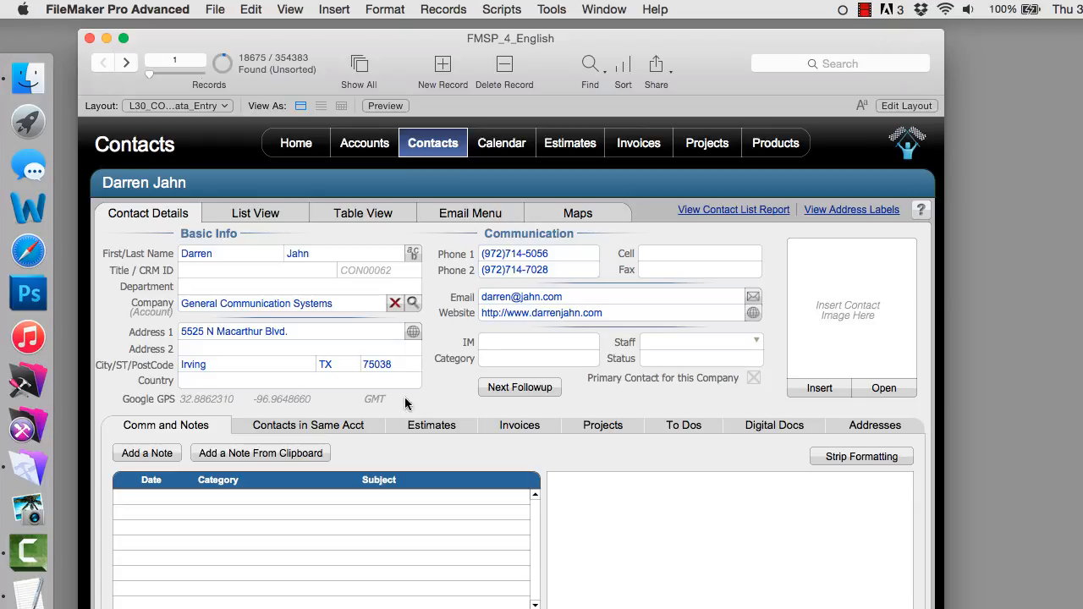
Step: Begin exporting the found records as Export_of_TX to the Desktop
left_click(215, 10)
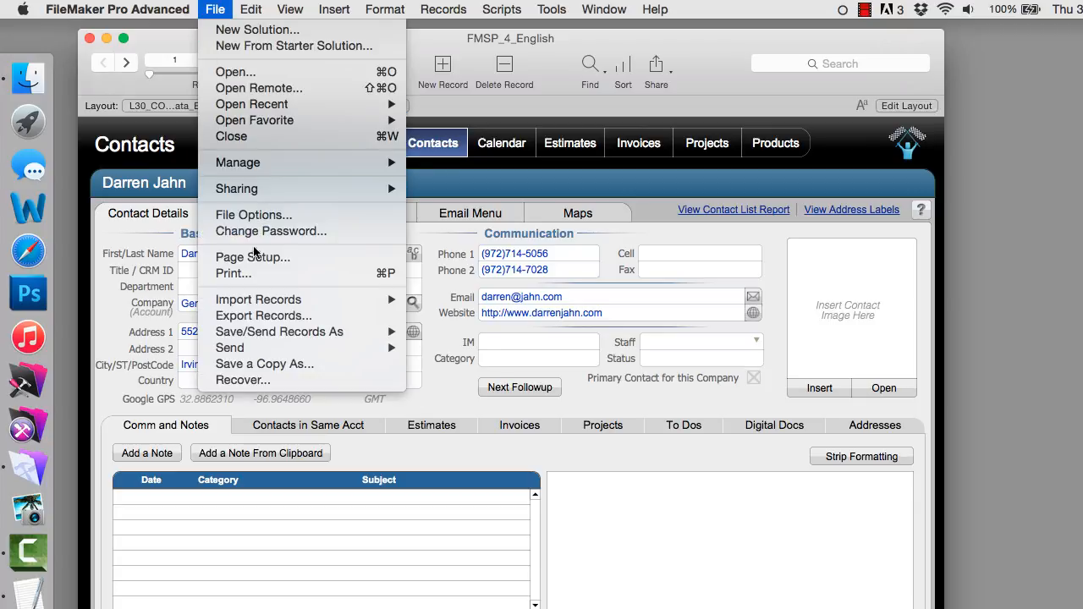
left_click(264, 317)
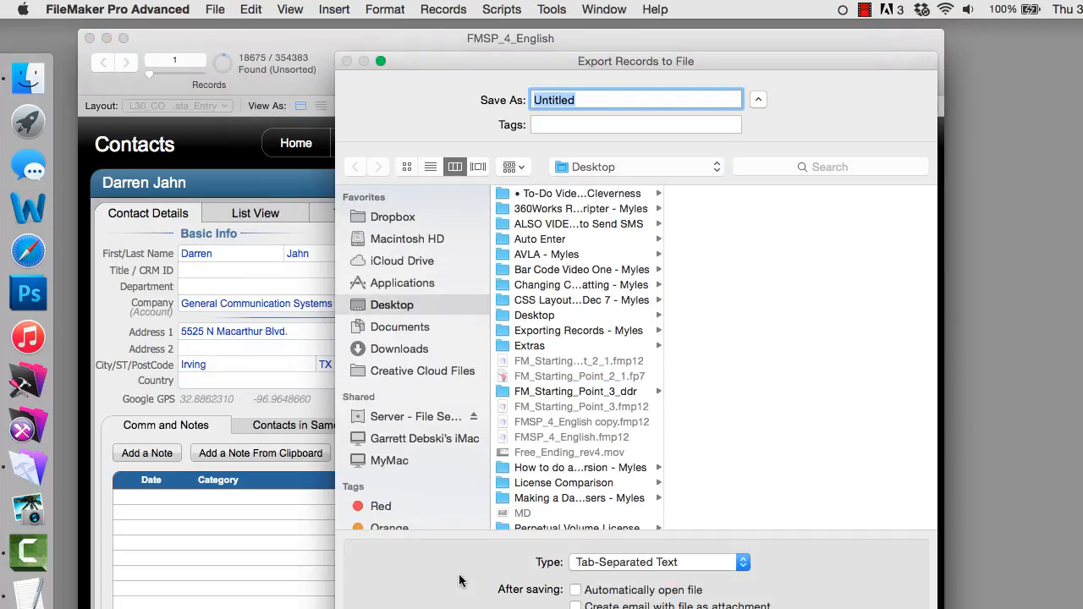
mouse_move(403, 328)
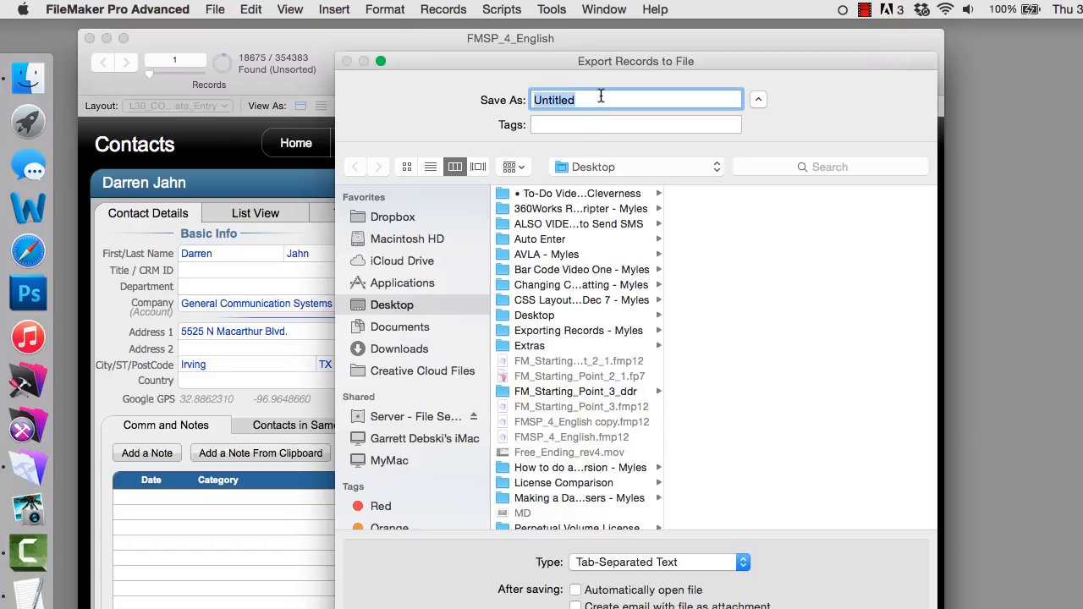
type("Export_of")
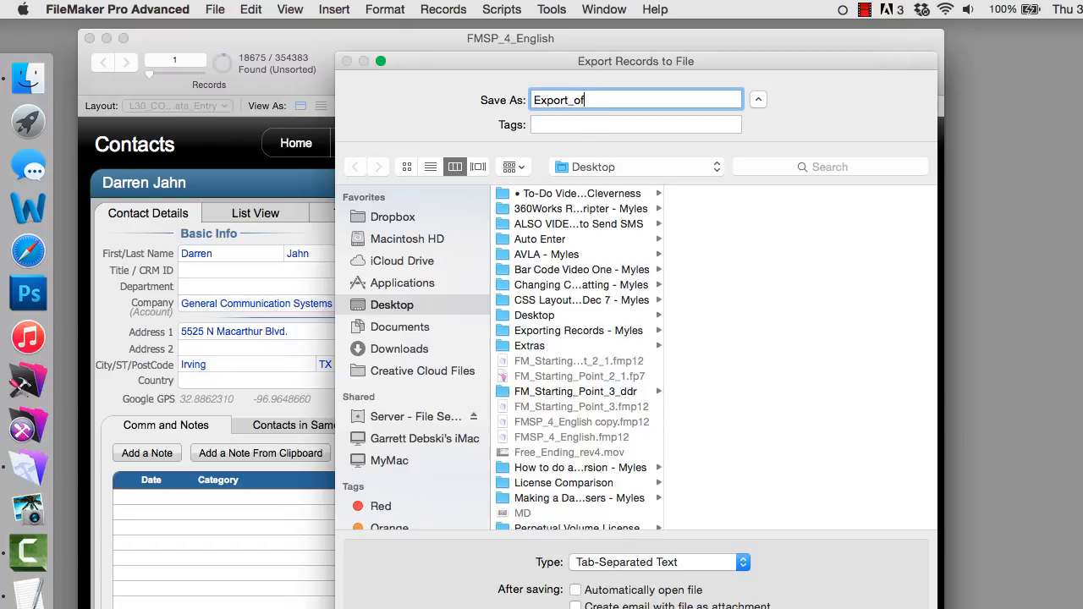
type("TX")
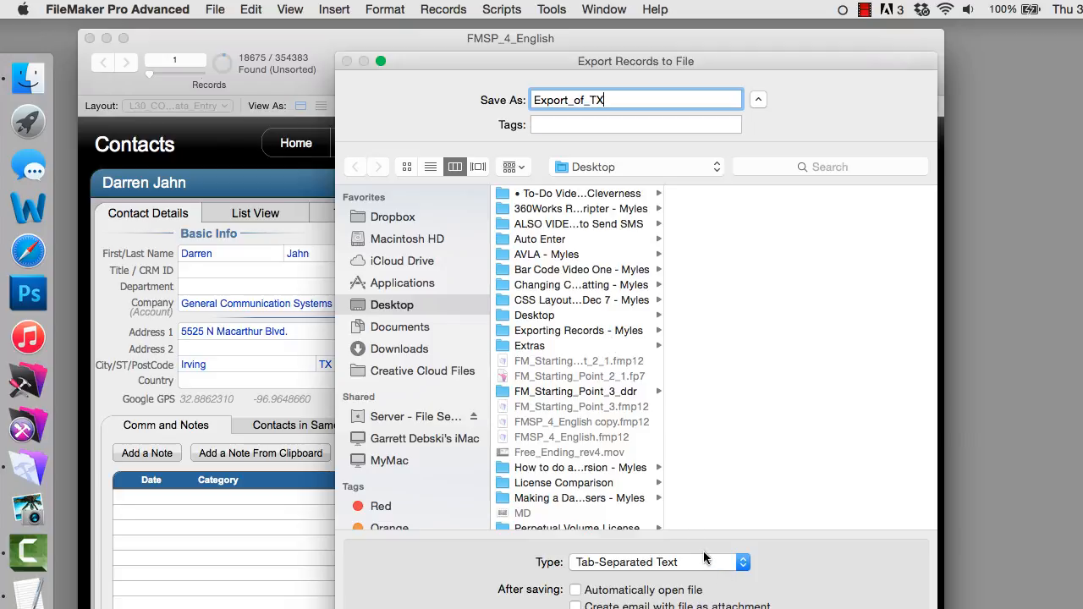
left_click(656, 562)
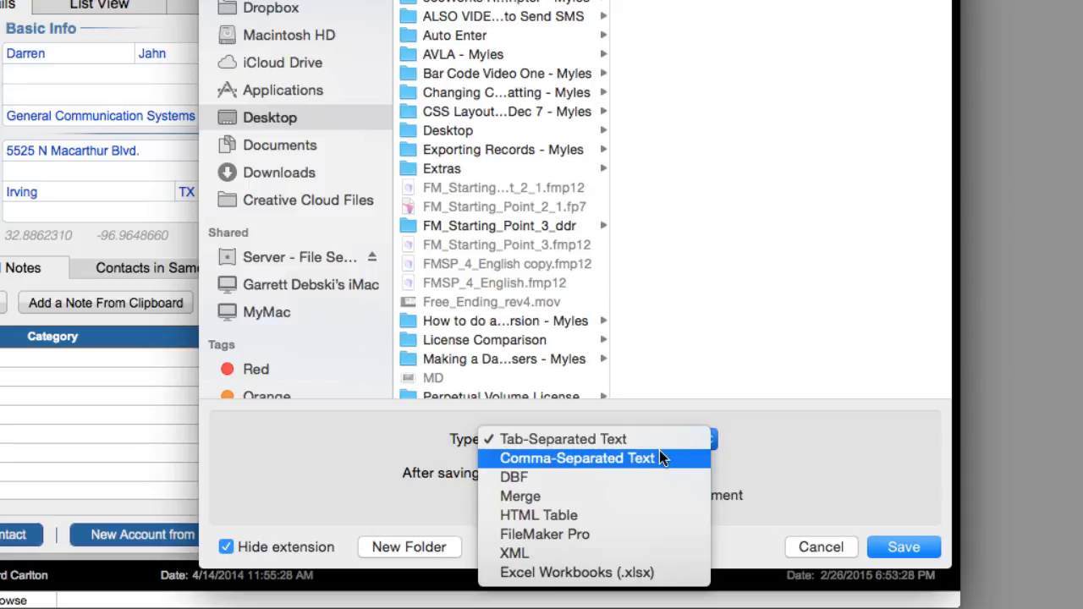
mouse_move(562, 440)
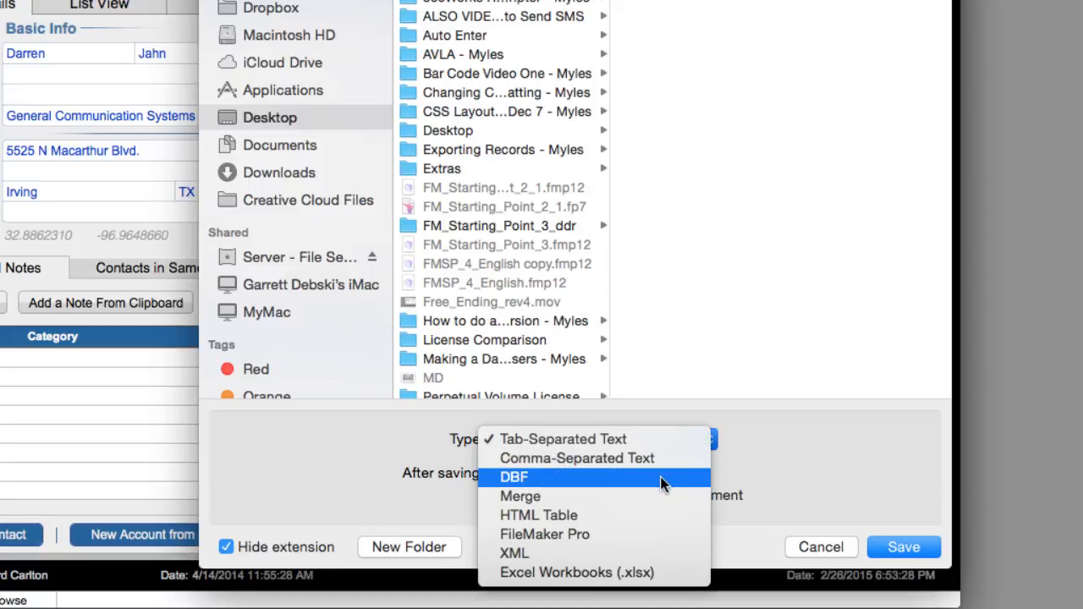
mouse_move(637, 514)
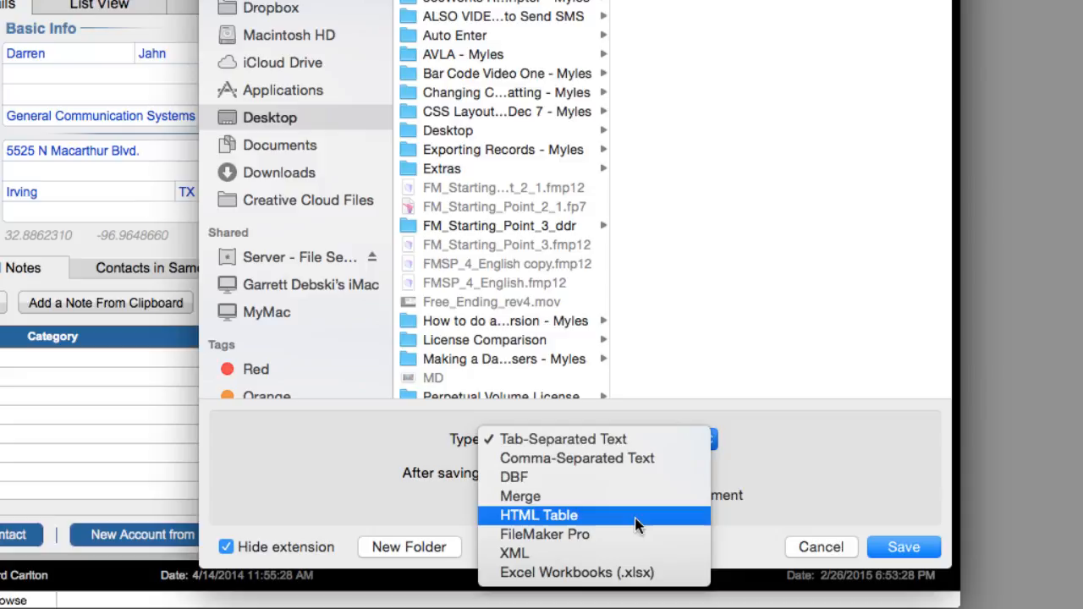
mouse_move(515, 552)
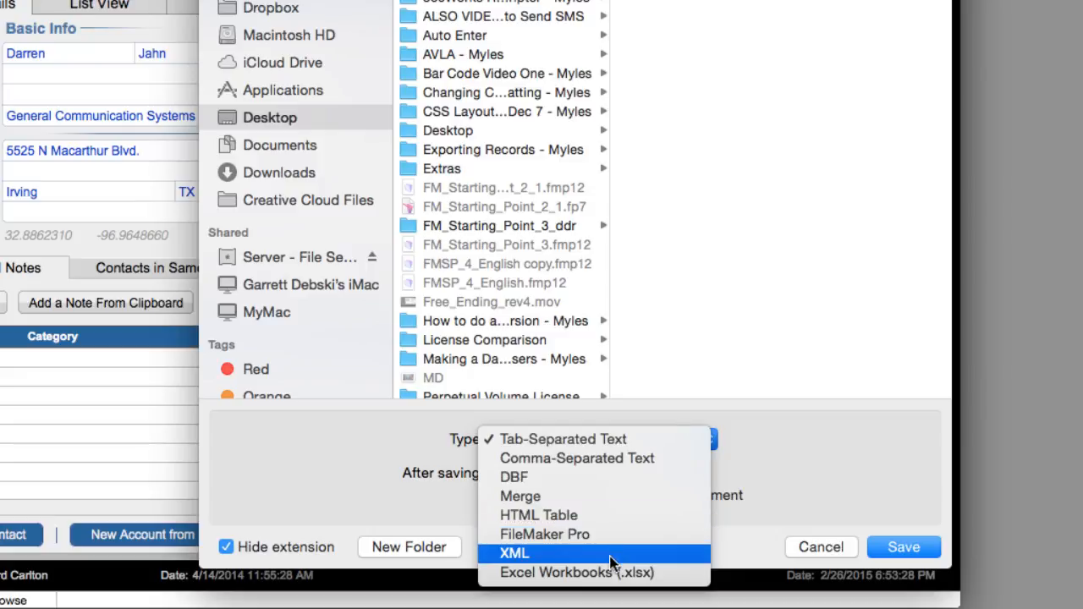
mouse_move(579, 572)
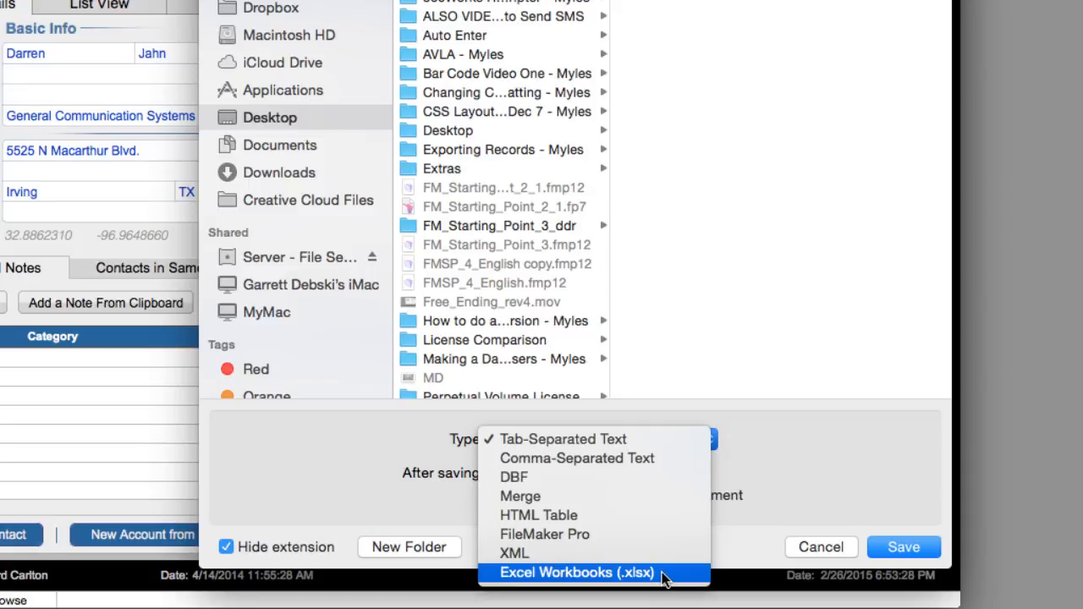
Step: Set the export file type to Excel Workbooks (.xlsx)
left_click(576, 572)
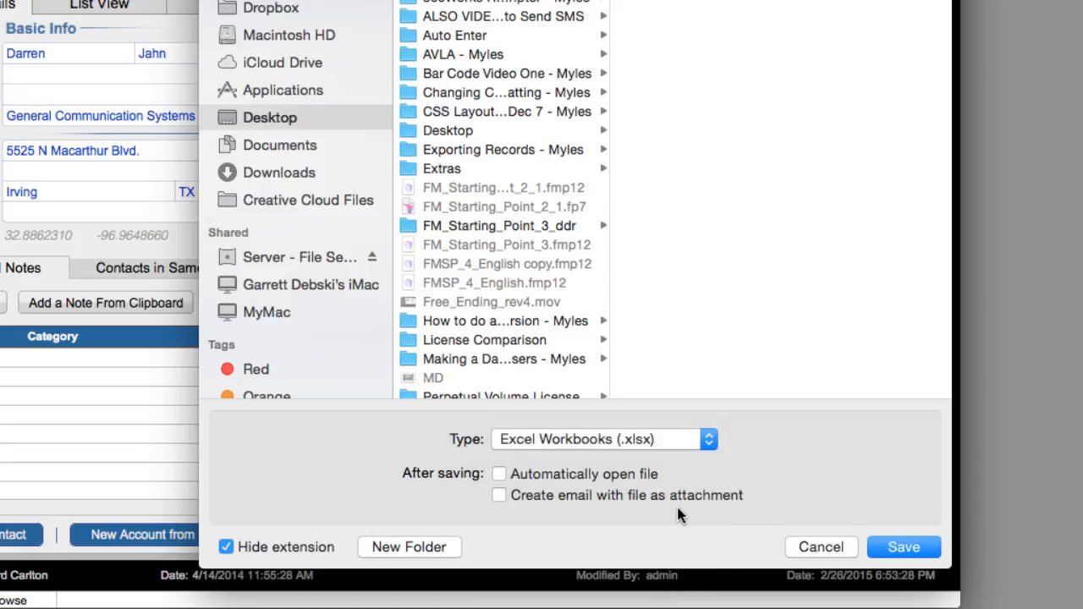
mouse_move(718, 454)
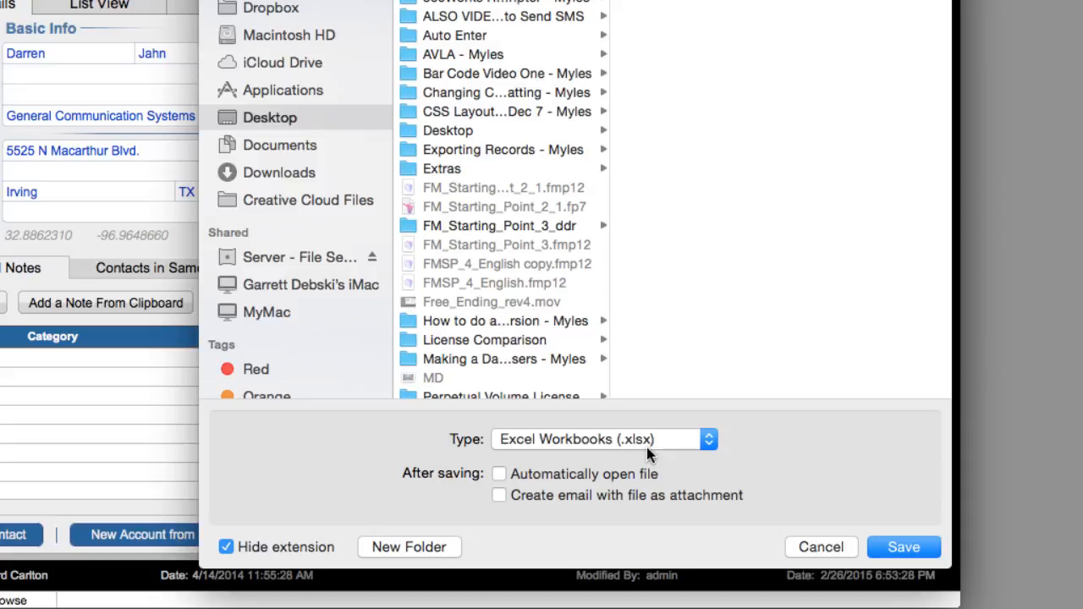
Step: Save Export_of_TX.xlsx with Automatically open file on and the extension shown
left_click(603, 440)
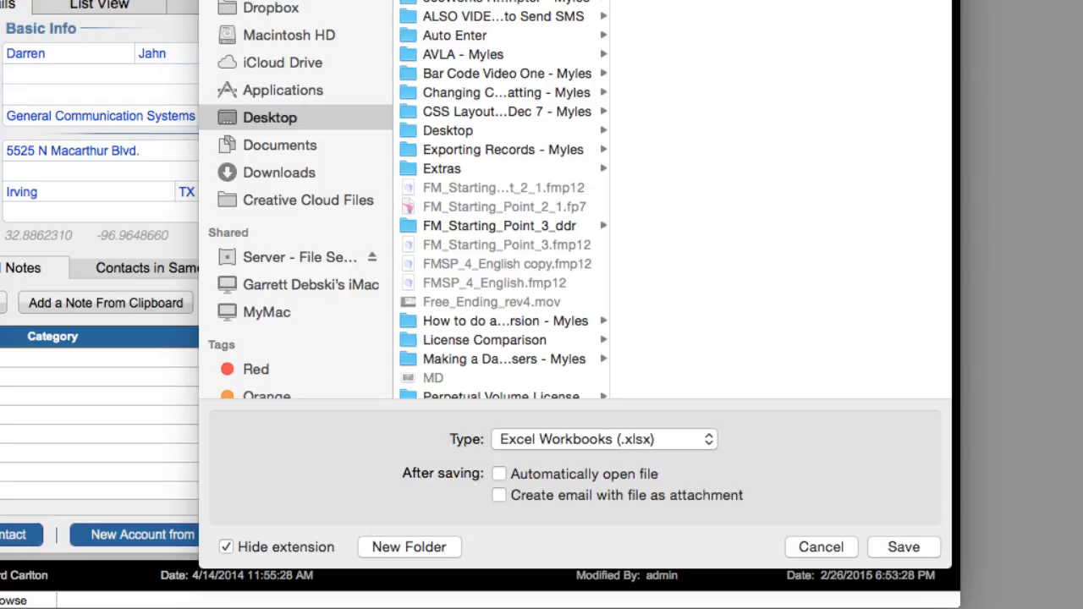
left_click(603, 438)
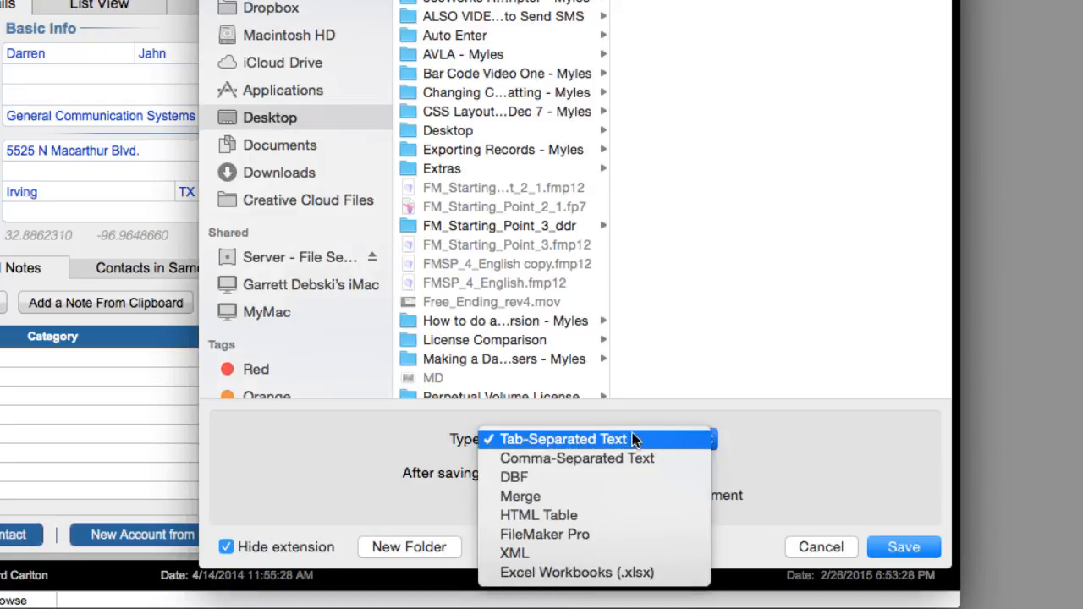
mouse_move(576, 457)
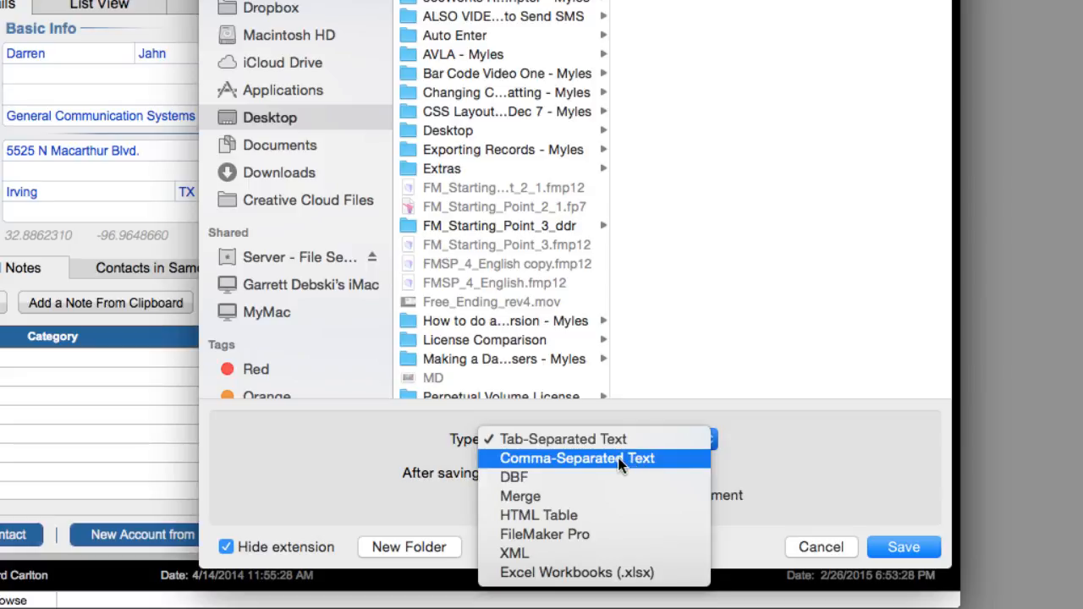
mouse_move(623, 474)
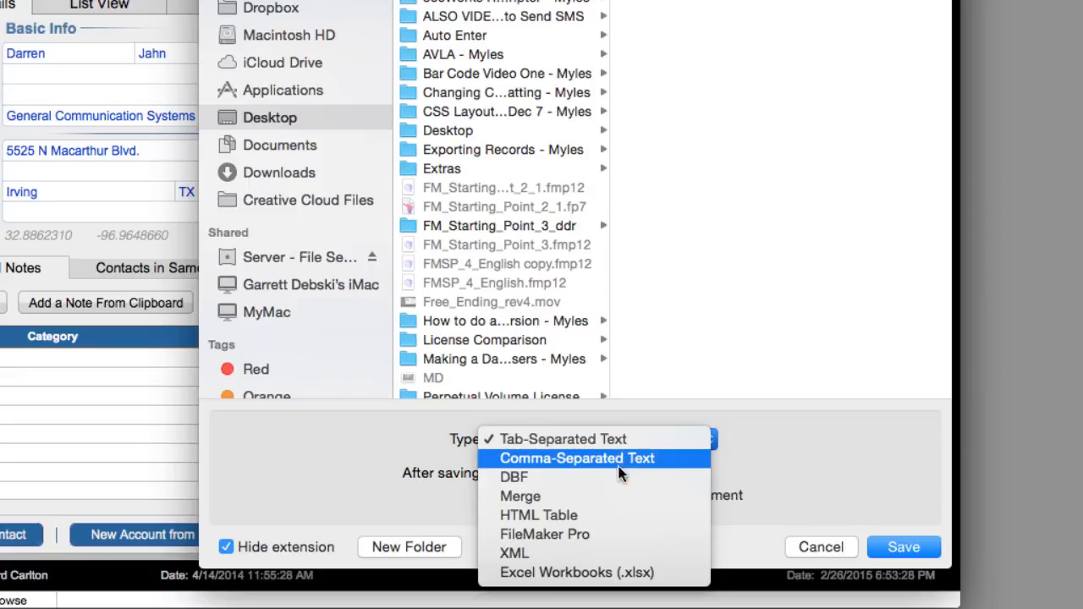
mouse_move(623, 572)
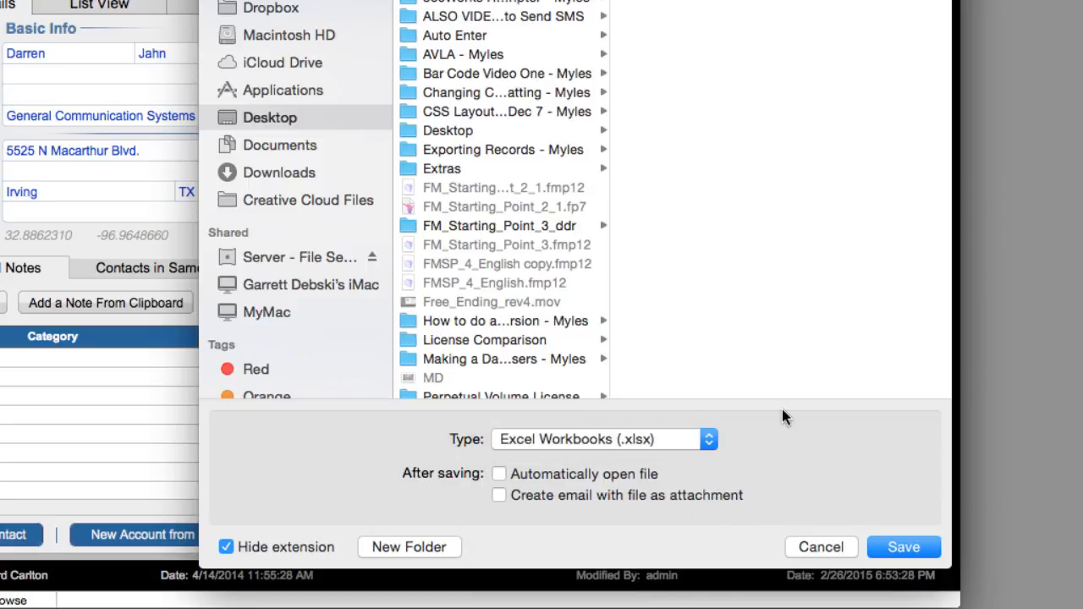
left_click(499, 474)
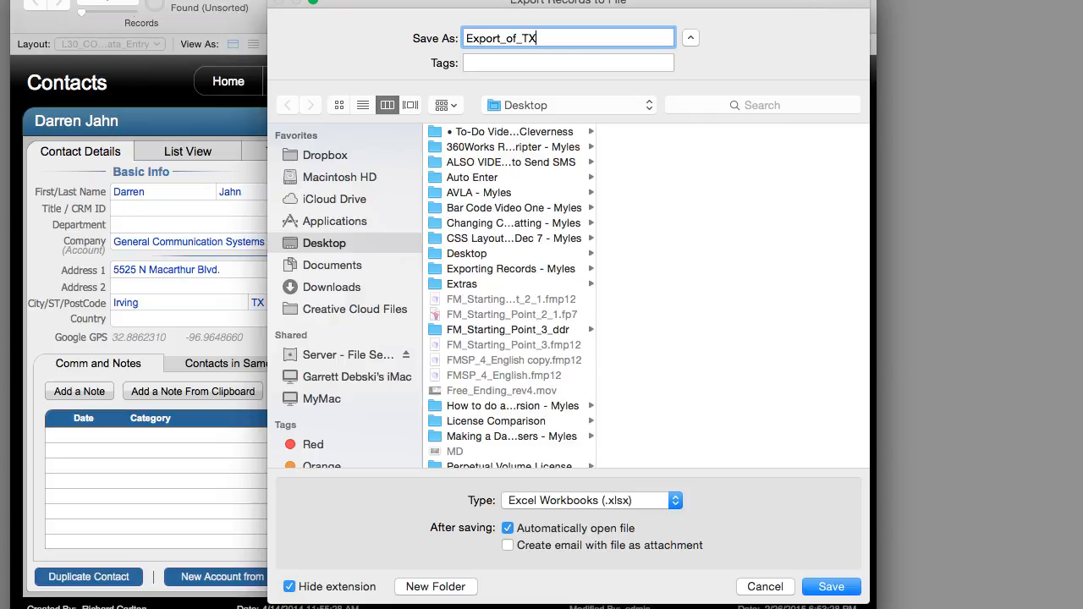
left_click(289, 586)
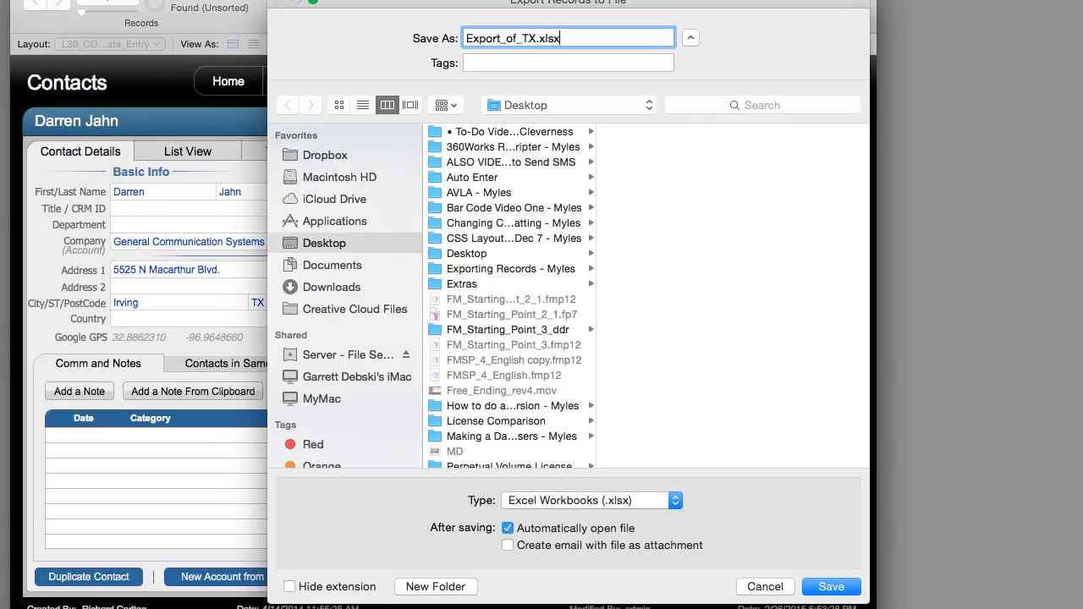
left_click(830, 586)
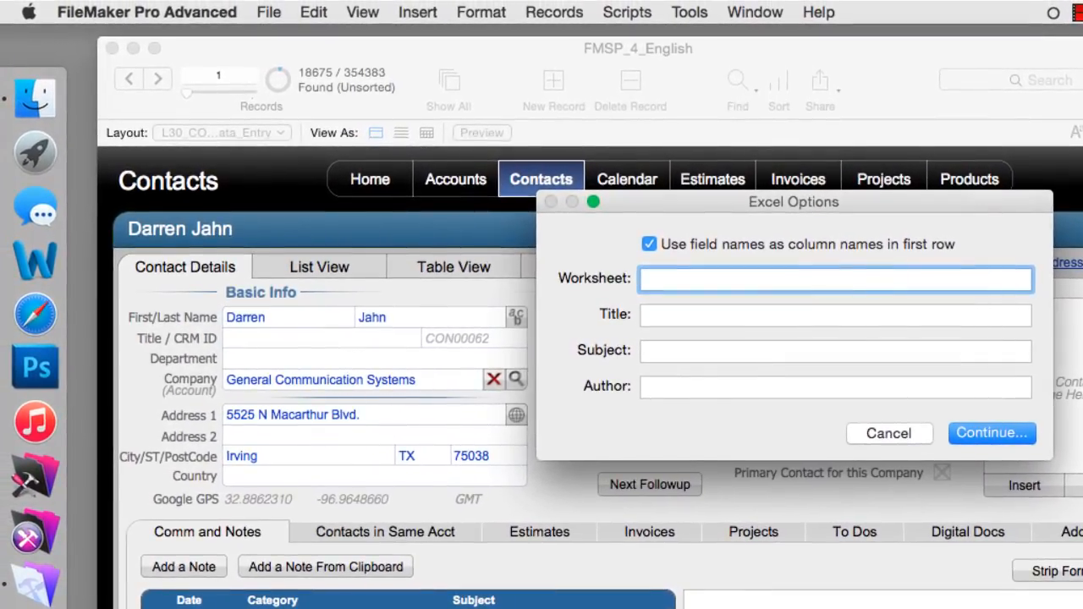
Step: Accept the Excel options, keeping field names as first-row column headers
left_click(836, 279)
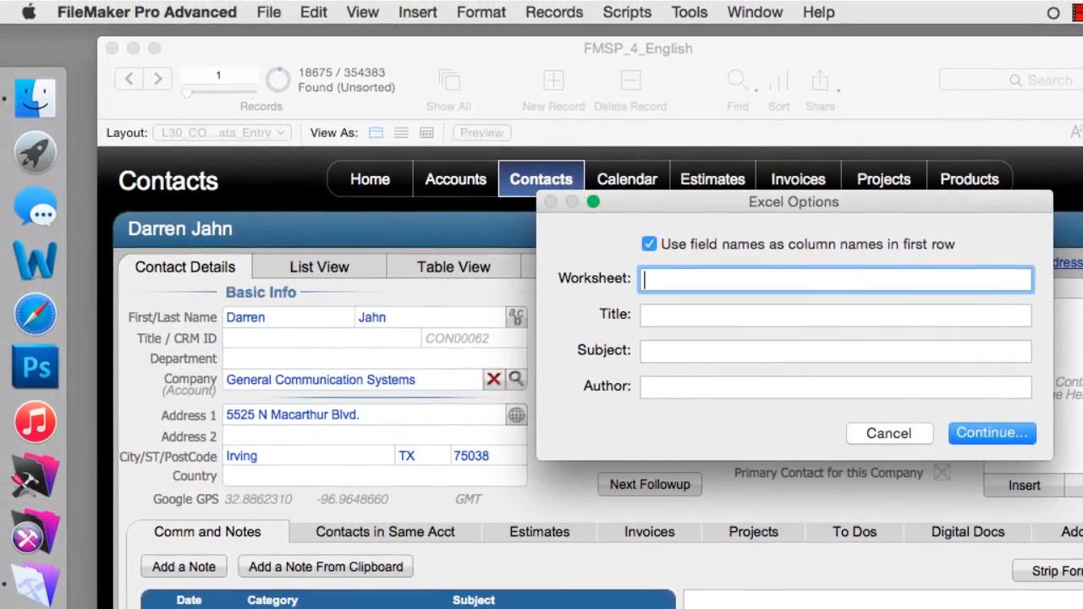
mouse_move(838, 213)
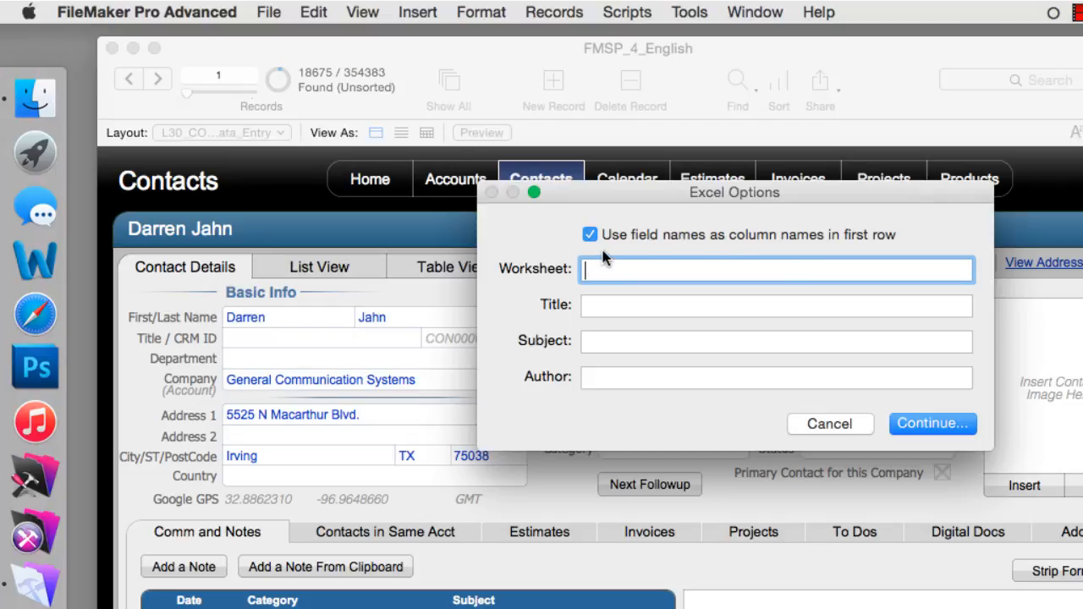
mouse_move(583, 369)
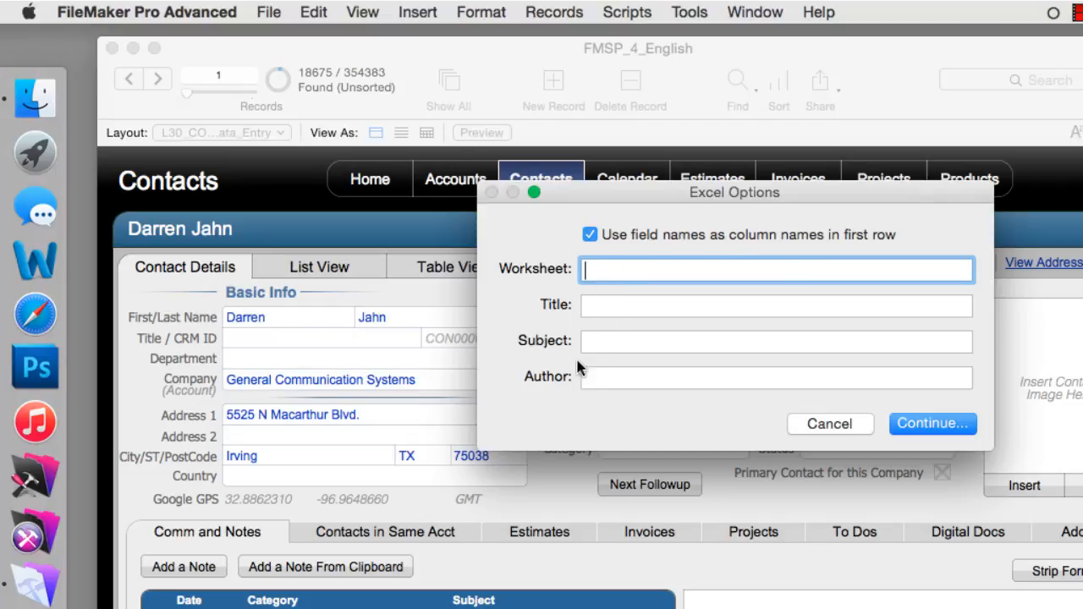
mouse_move(613, 392)
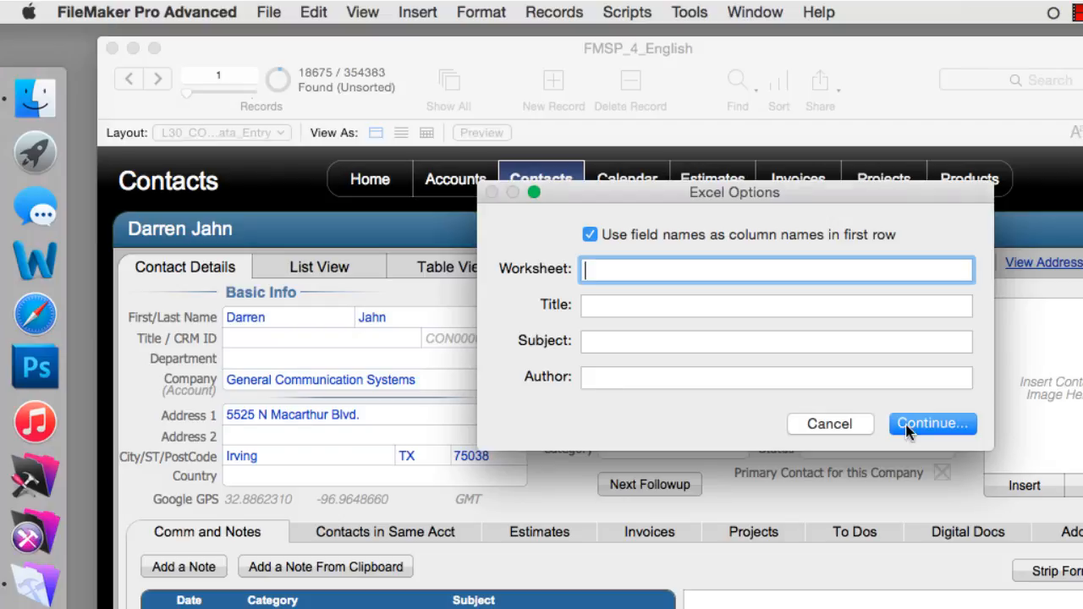
left_click(931, 423)
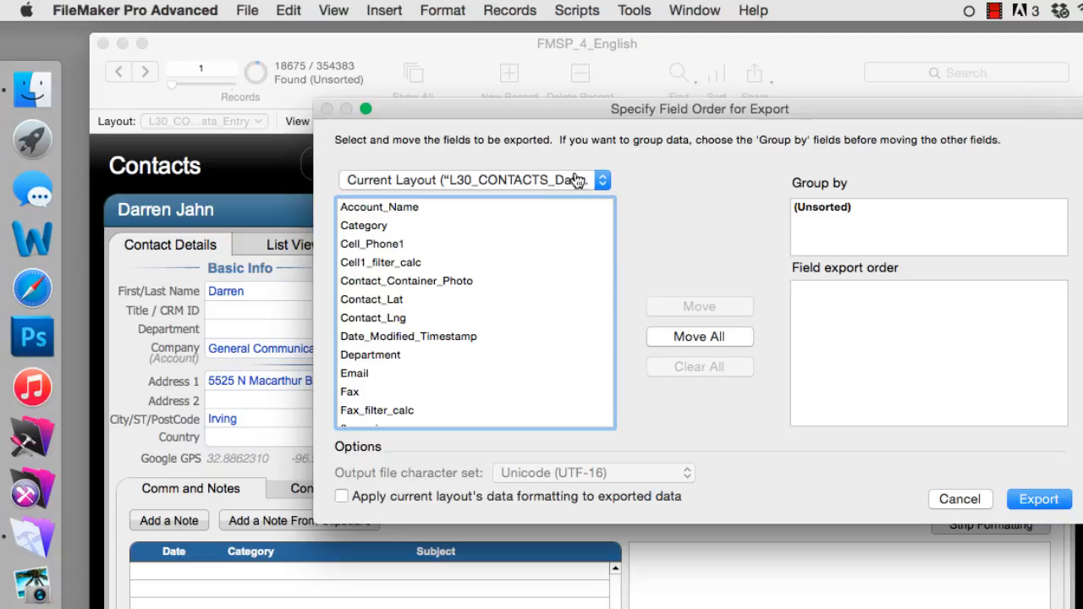
mouse_move(424, 184)
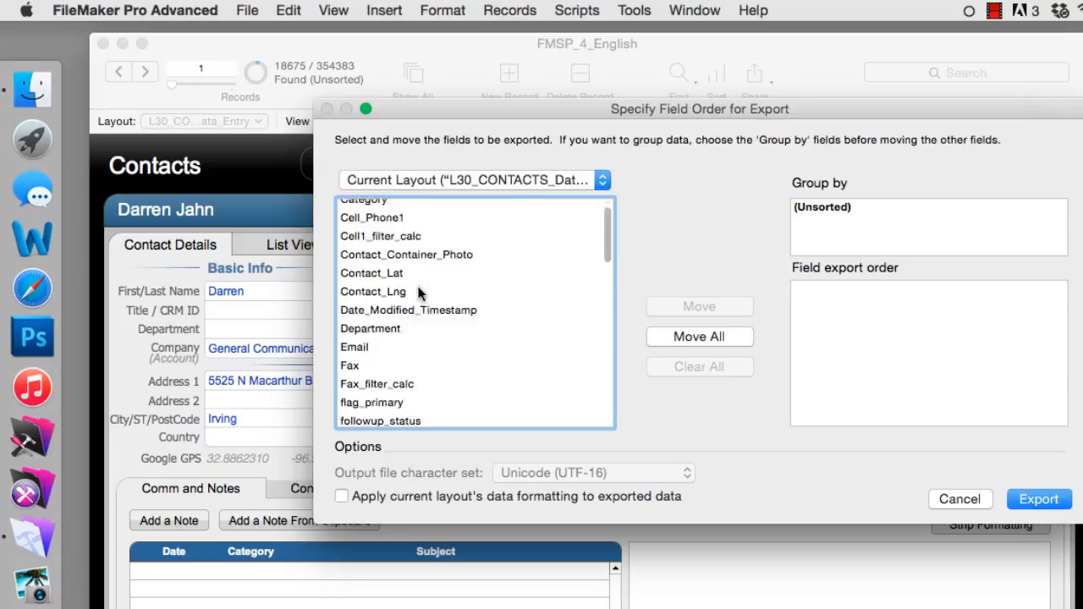
Step: Export Name_First, Name_Last and Phone1 from the Current Layout
left_click(474, 180)
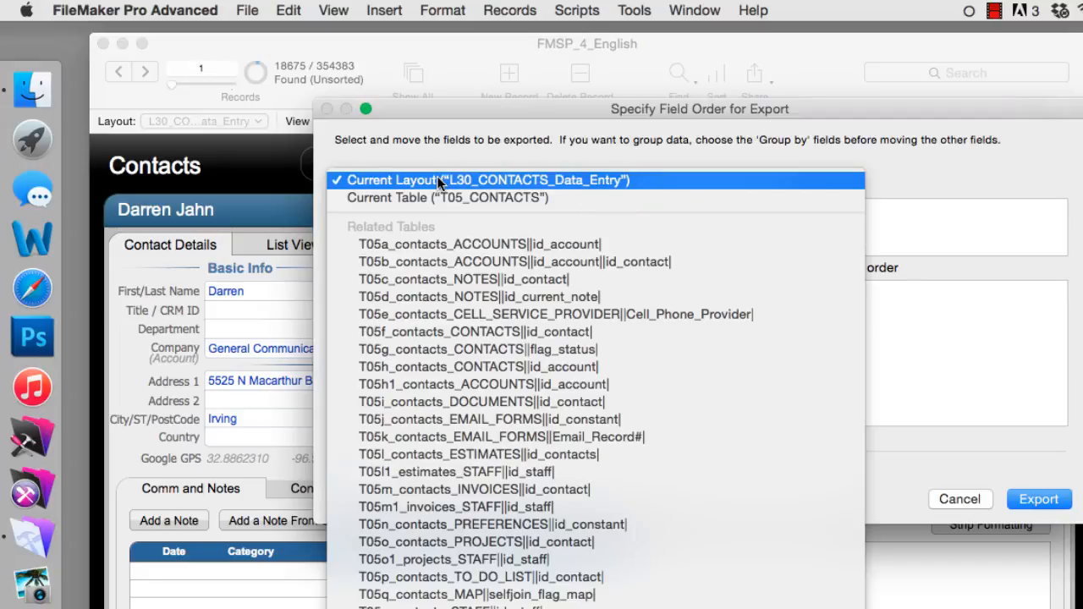
left_click(447, 196)
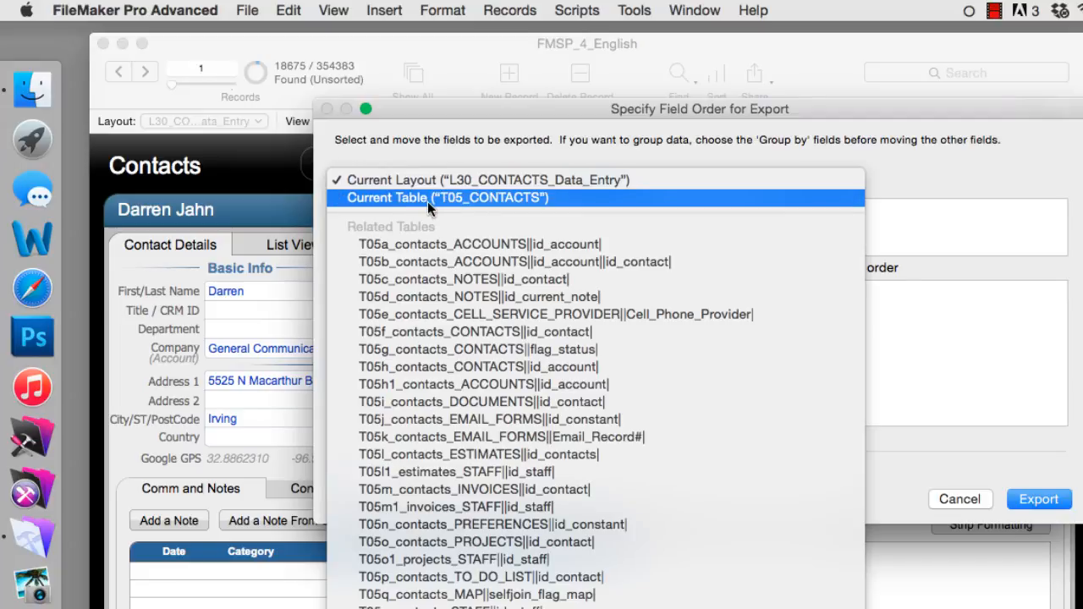
mouse_move(433, 209)
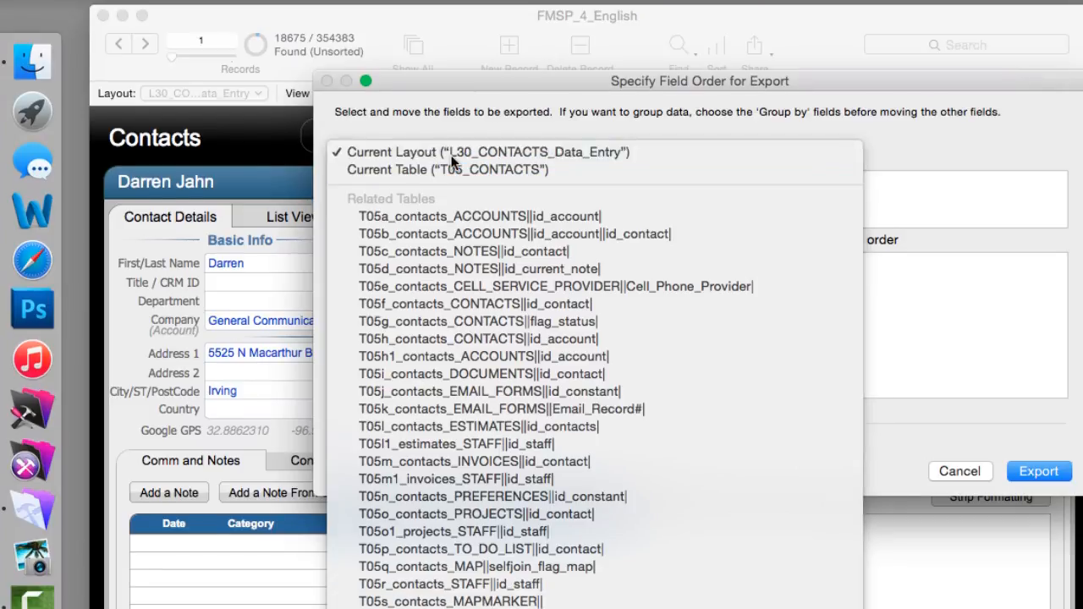
left_click(486, 152)
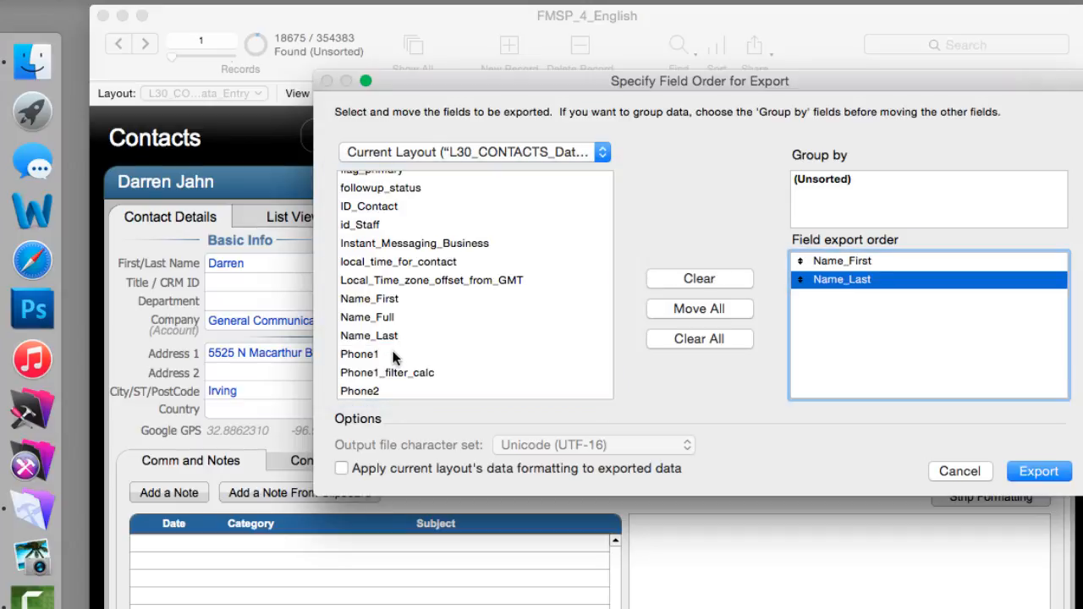
double_click(359, 354)
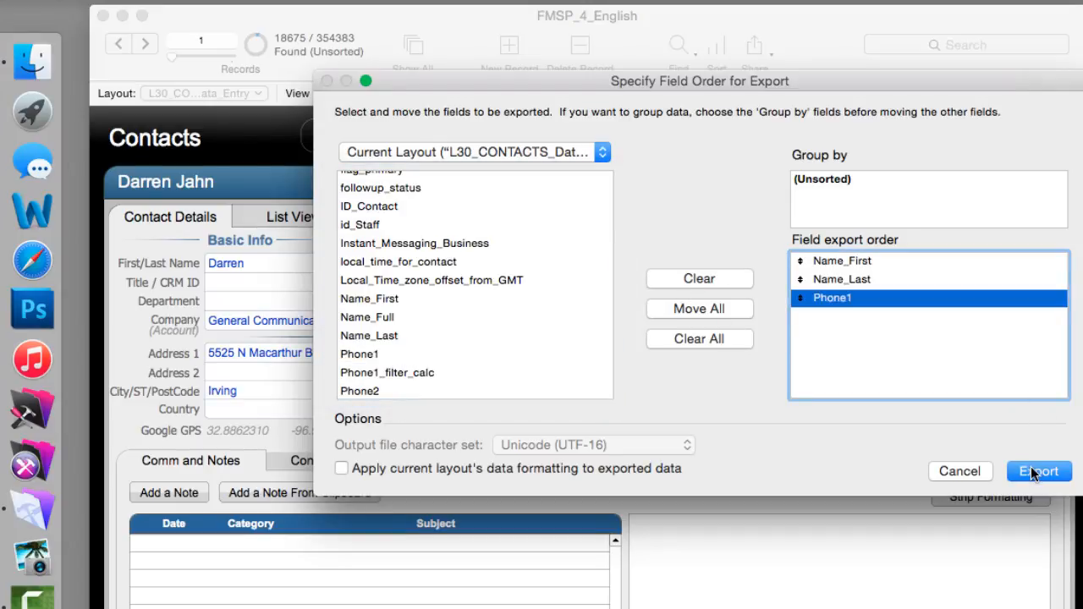
left_click(1039, 470)
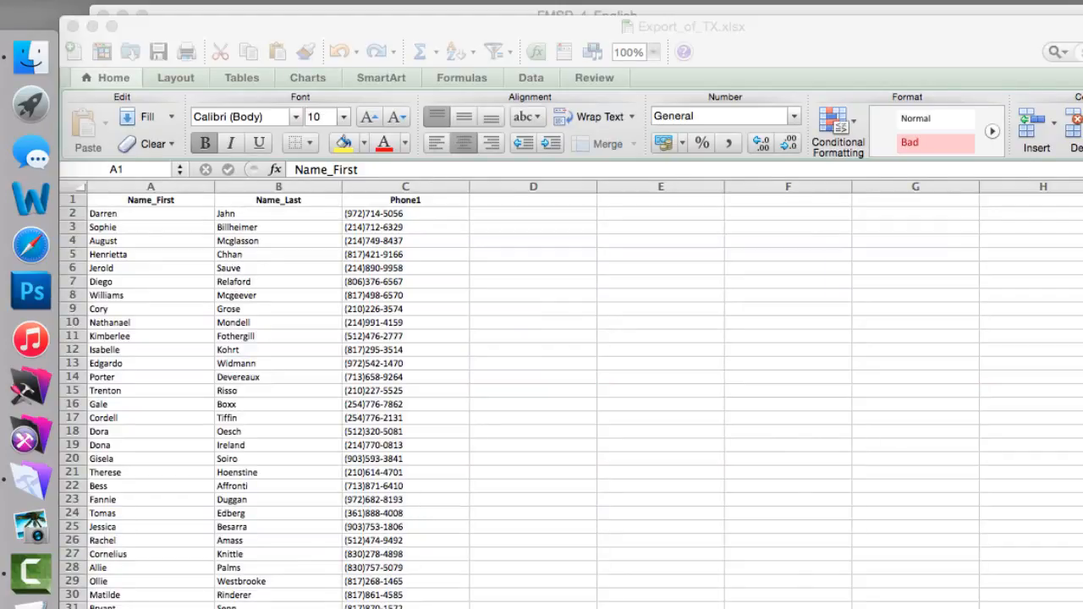
mouse_move(271, 27)
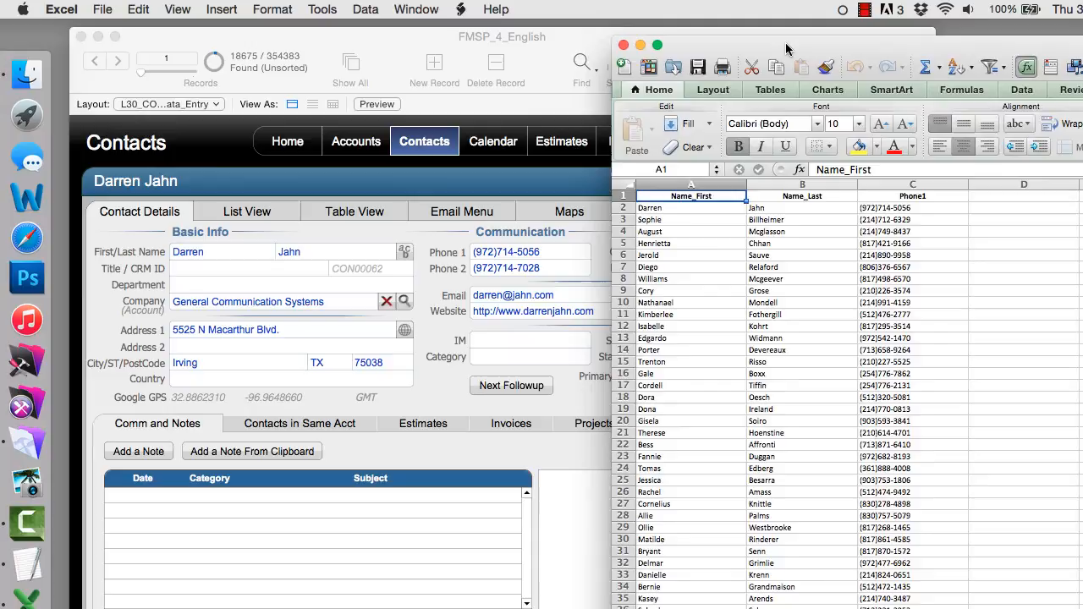
mouse_move(819, 215)
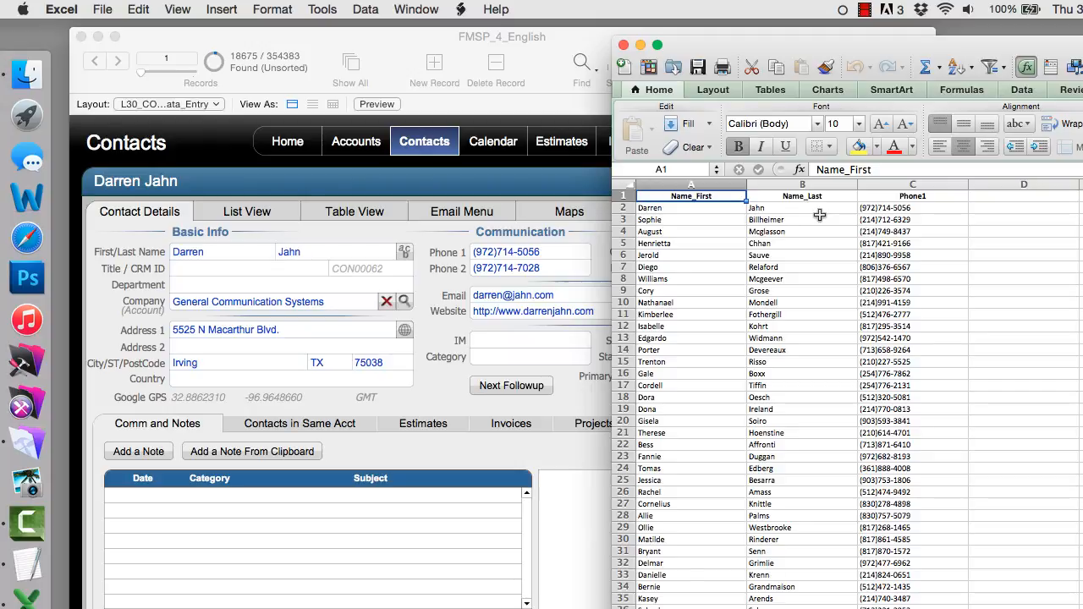
mouse_move(805, 222)
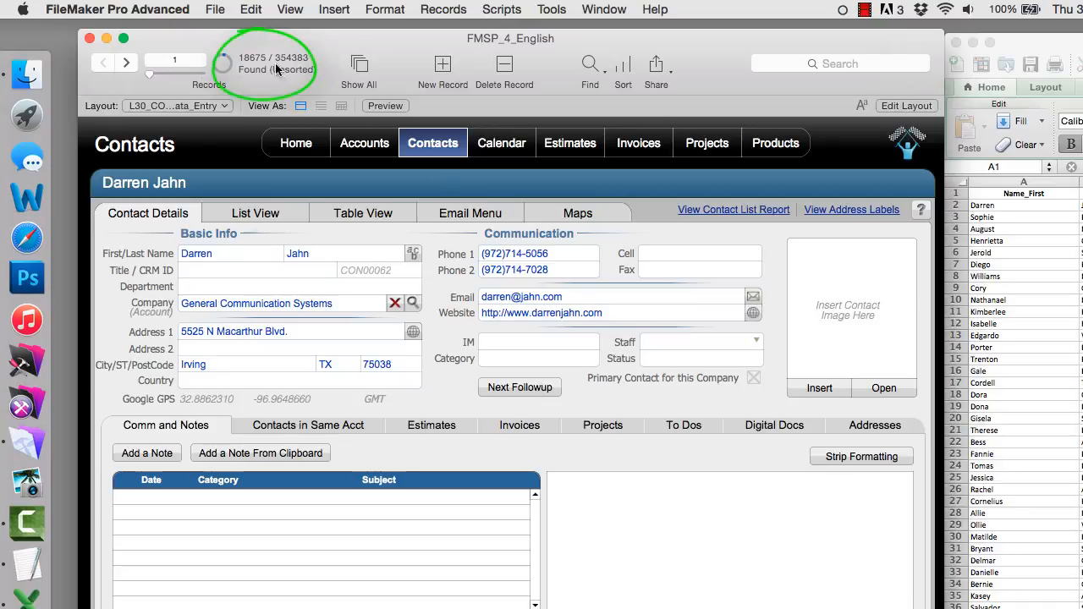
mouse_move(623, 118)
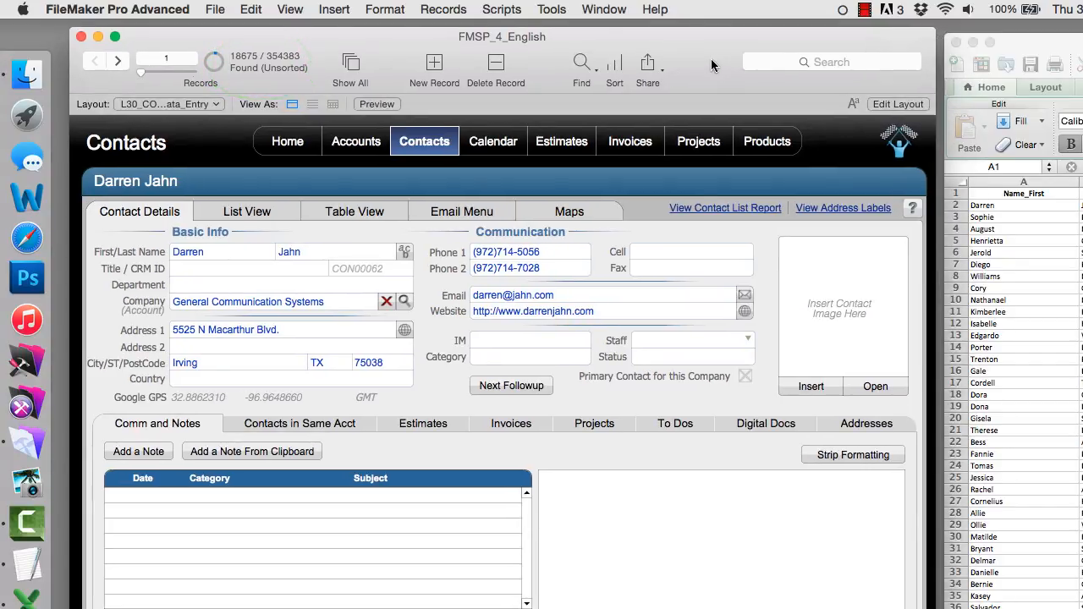
mouse_move(683, 98)
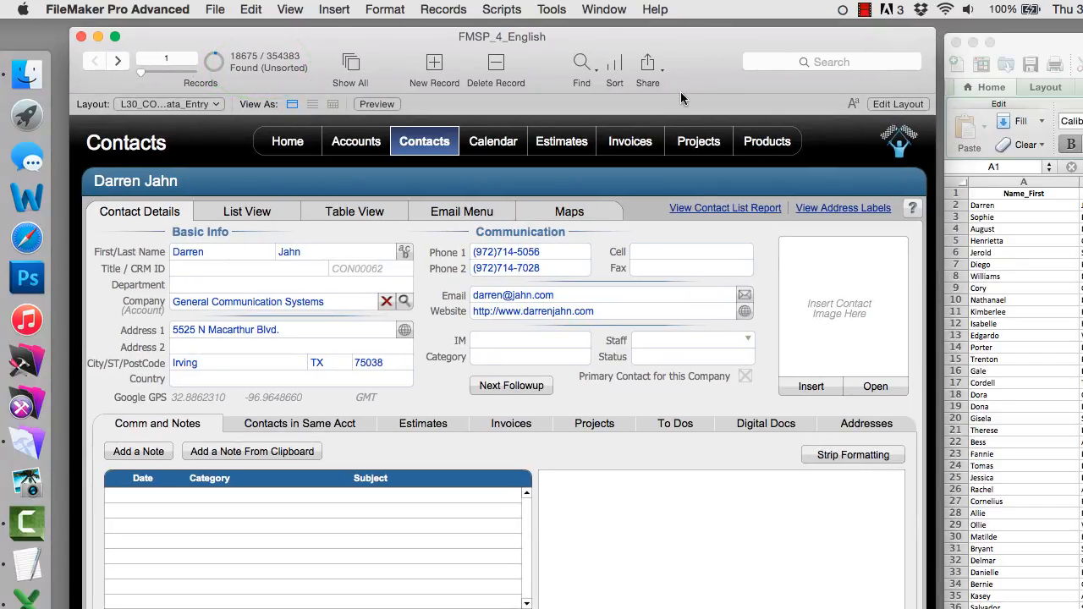
mouse_move(910, 460)
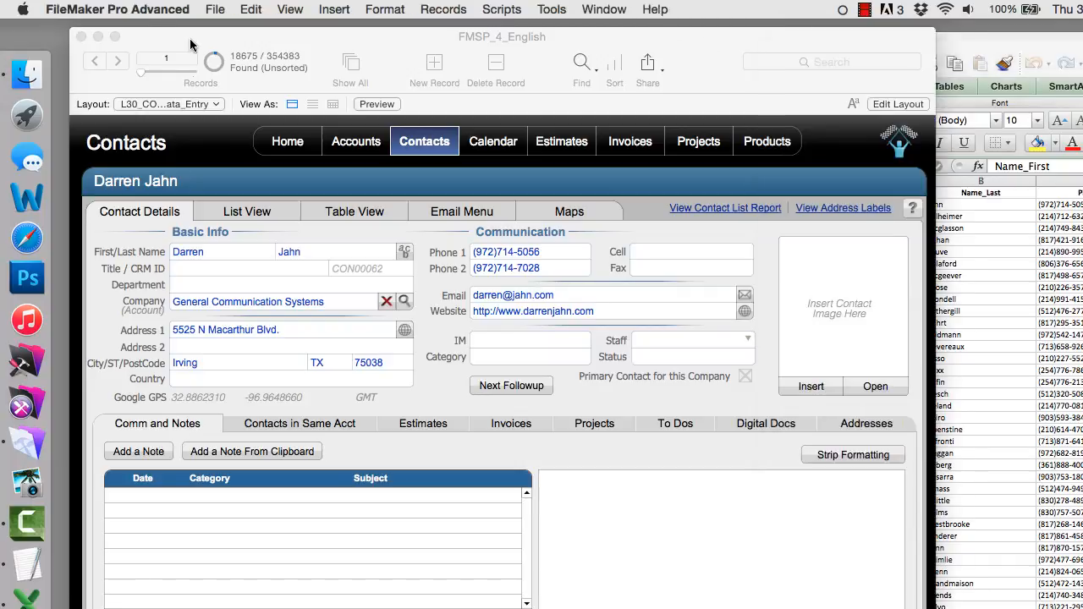
left_click(214, 10)
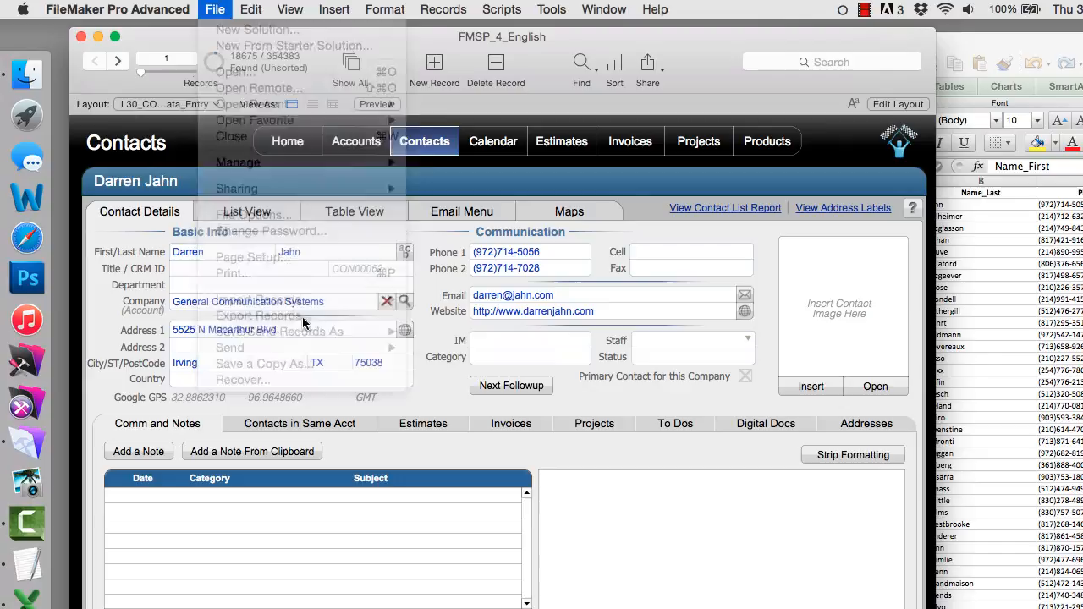
Step: Export Name_First, Name_Last and Phone1 to a FileMaker Pro file Export_of_TX on the Desktop
left_click(257, 317)
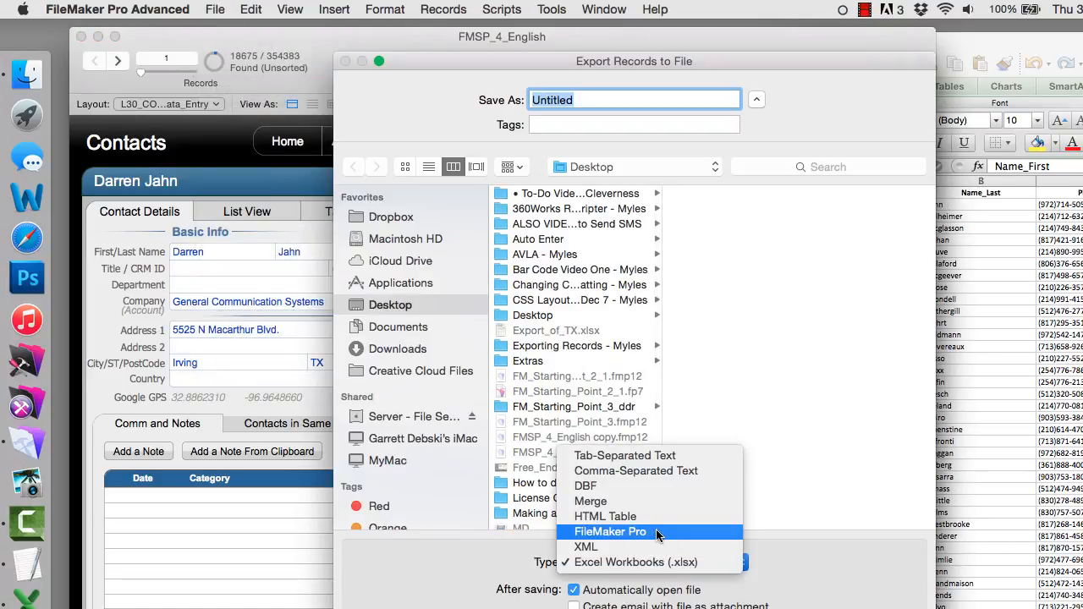
left_click(610, 531)
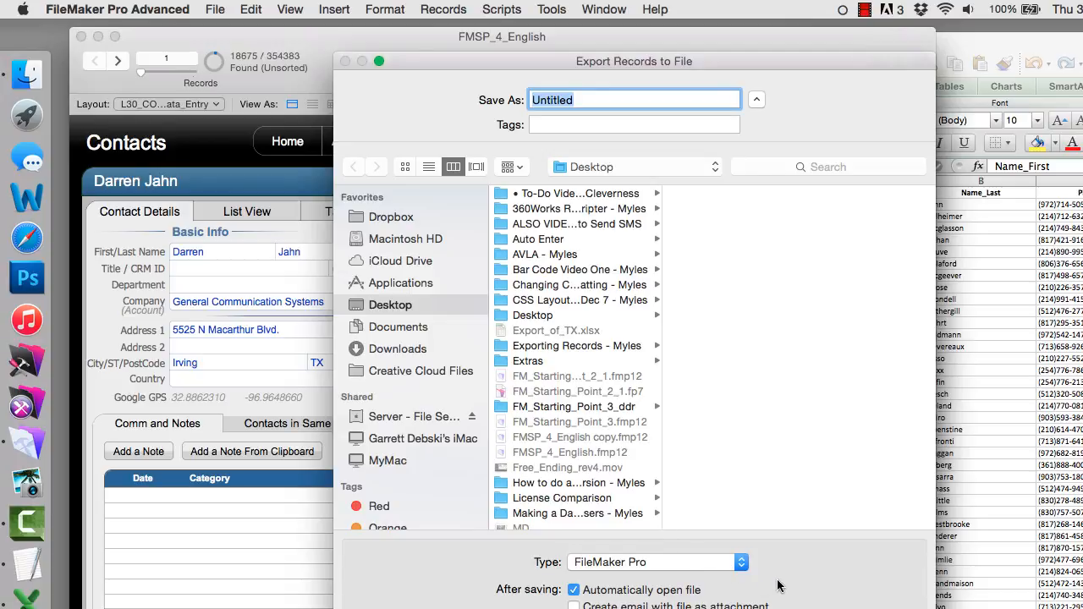
type("E")
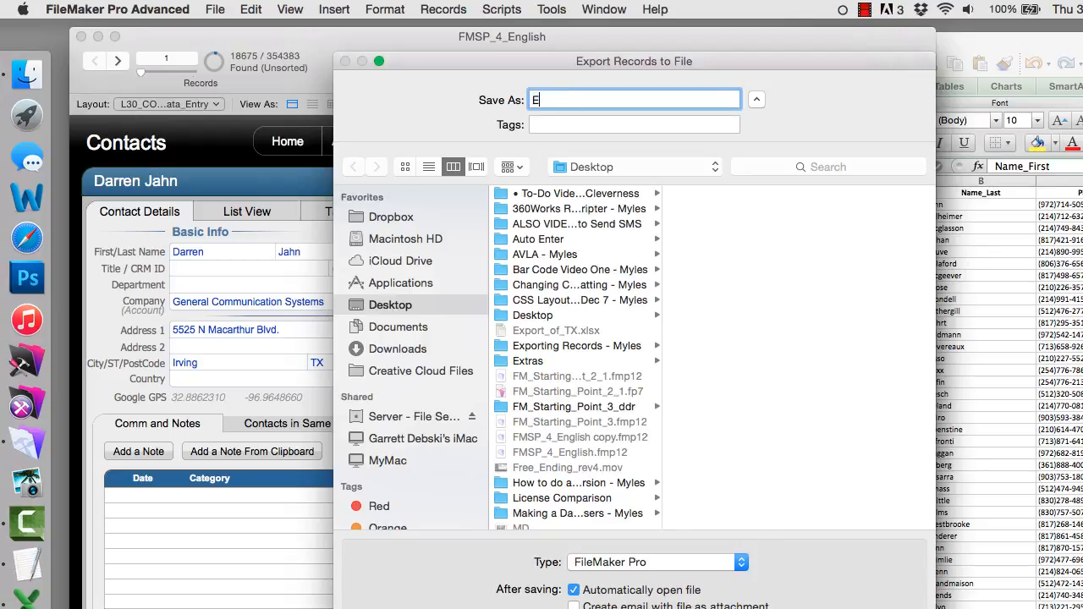
type("xport_of_")
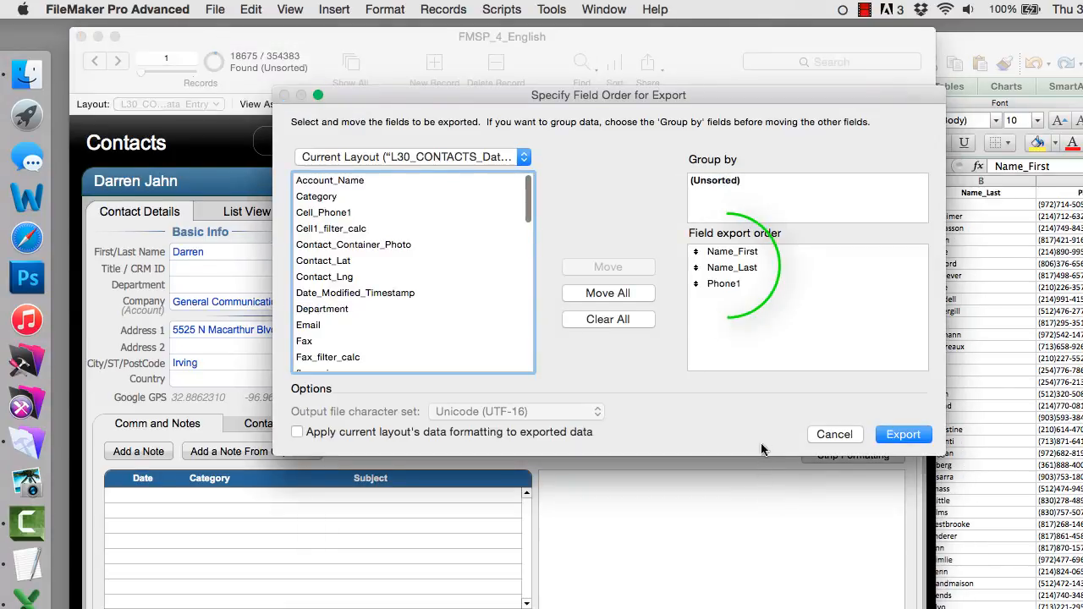
left_click(834, 433)
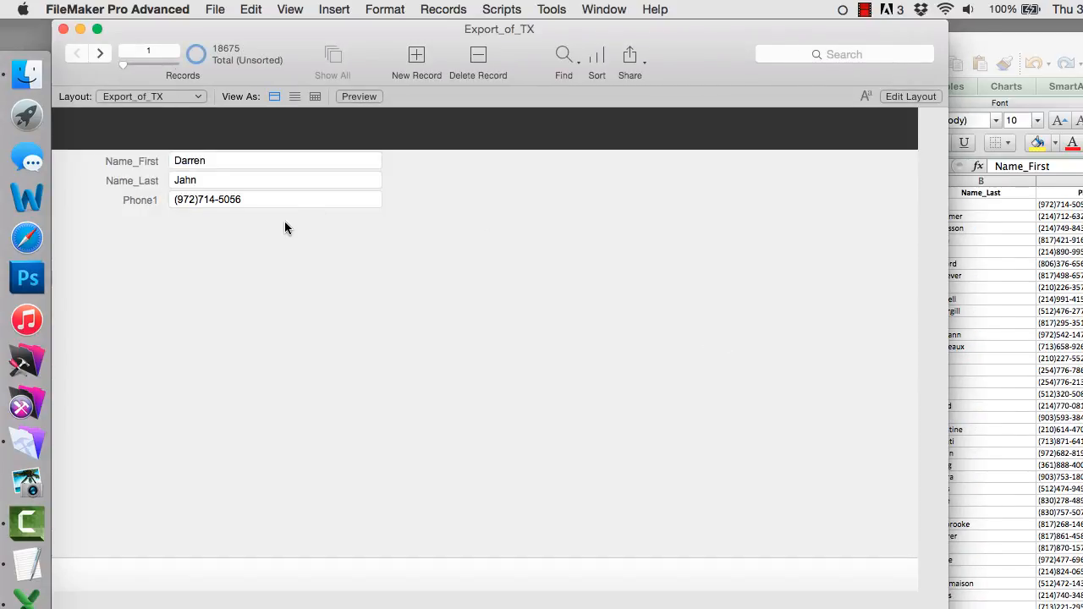
mouse_move(188, 100)
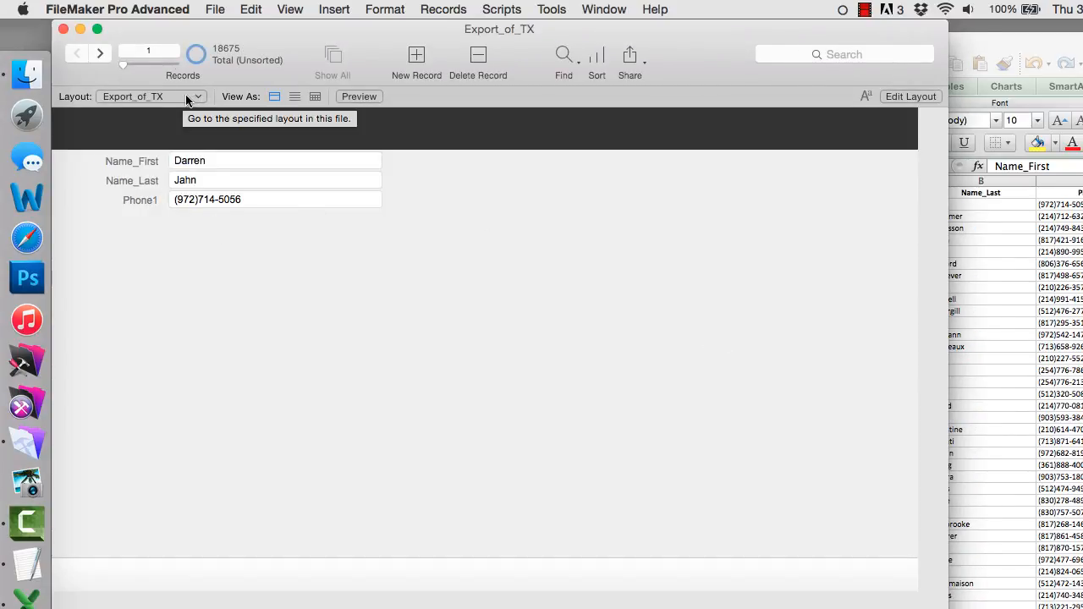
mouse_move(248, 249)
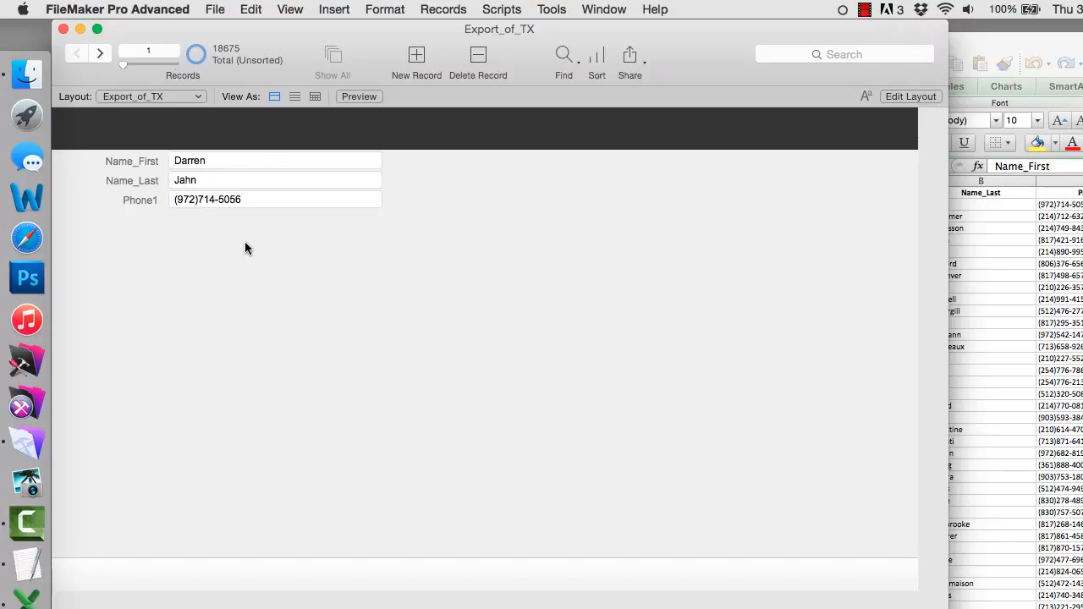
mouse_move(247, 399)
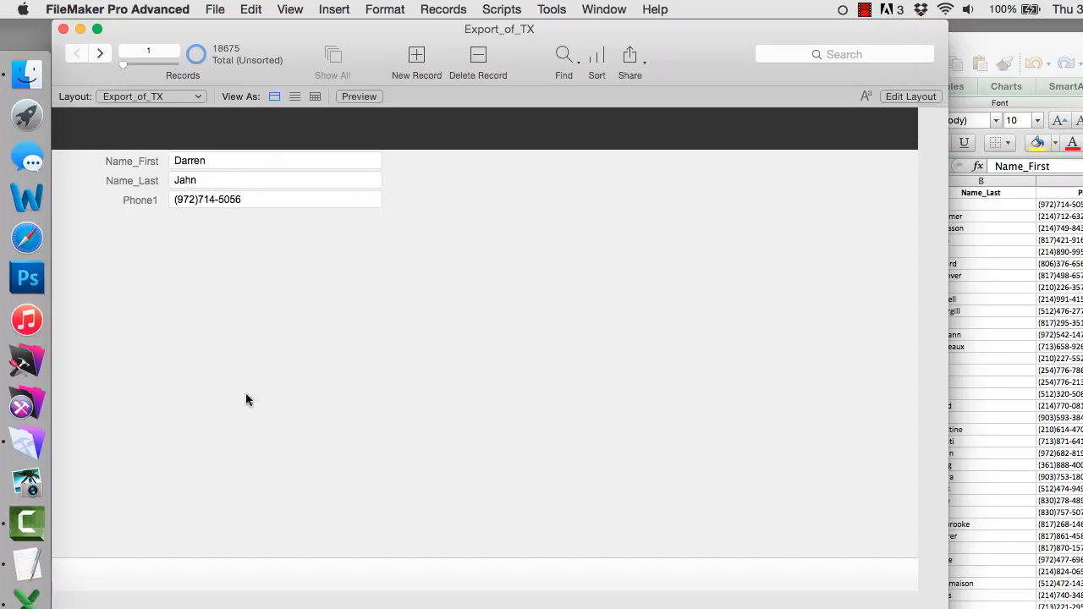
mouse_move(260, 307)
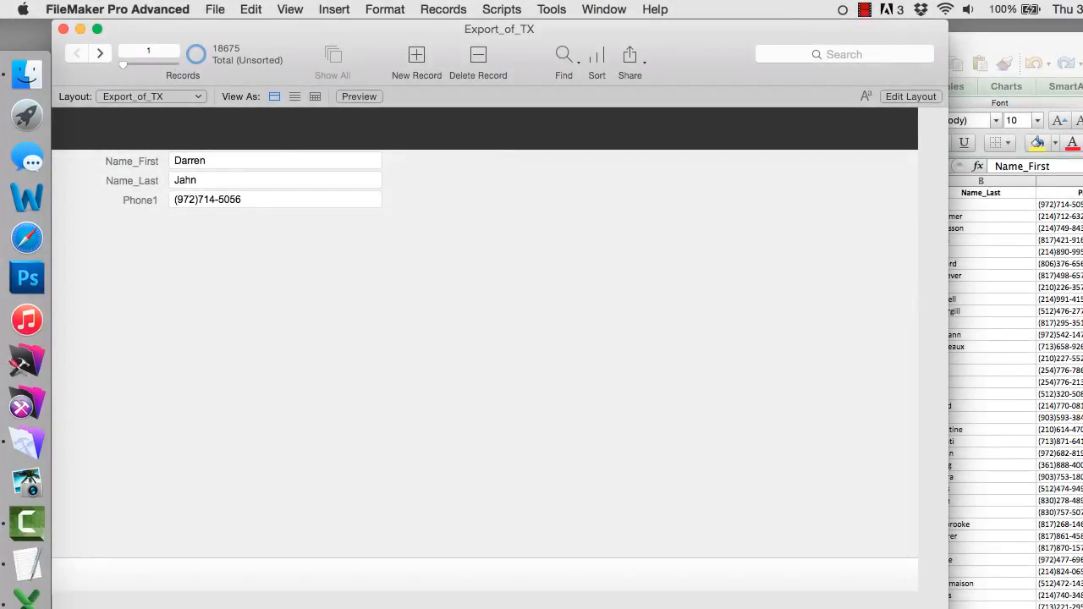
mouse_move(626, 437)
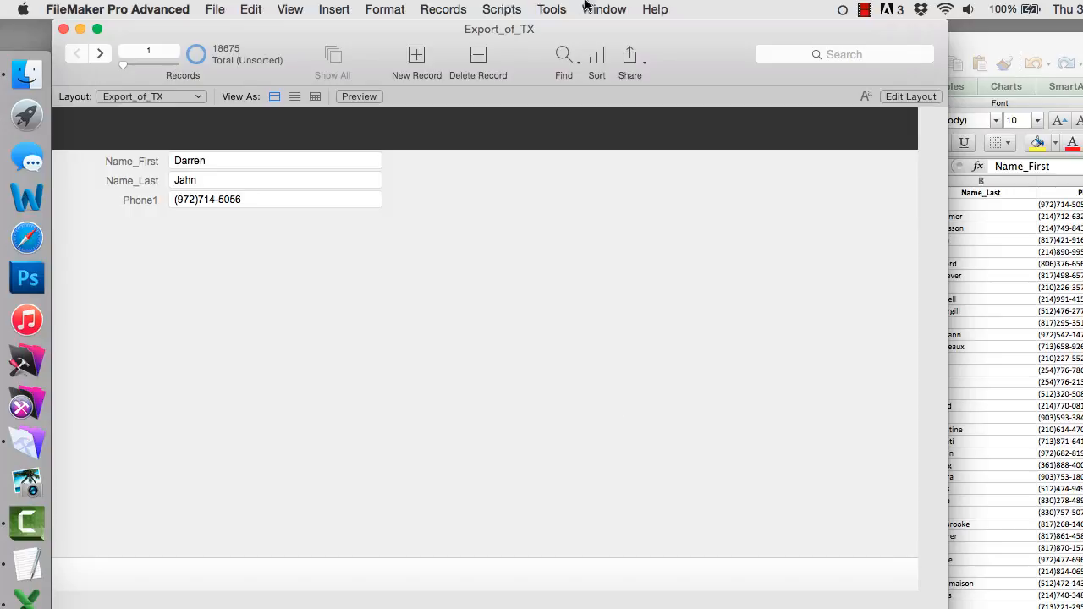
Step: Return to the FMSP_4_English file showing the found Texas contacts
left_click(604, 10)
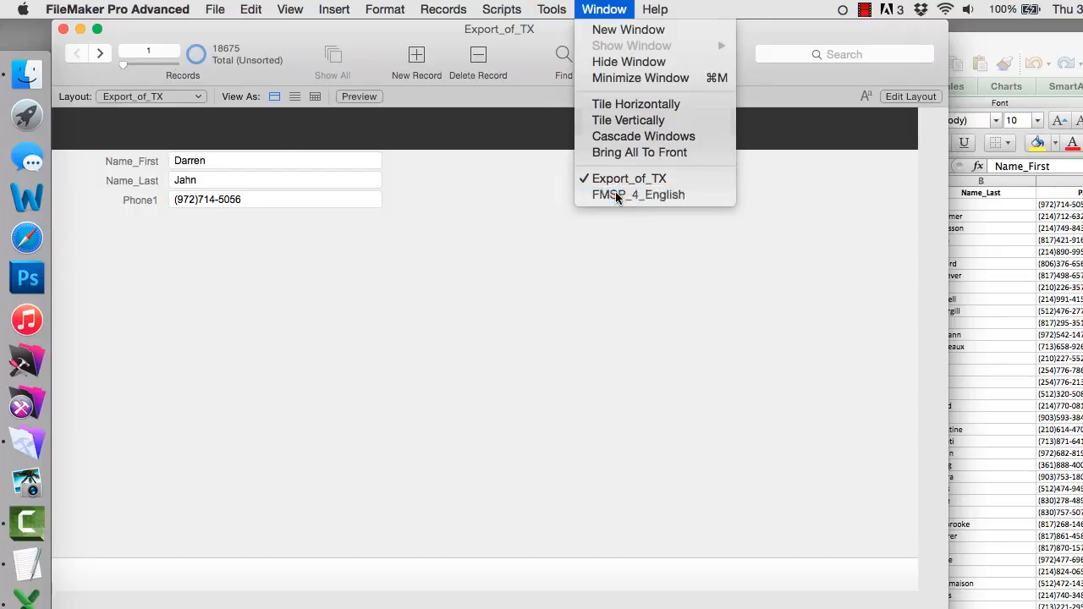
left_click(639, 195)
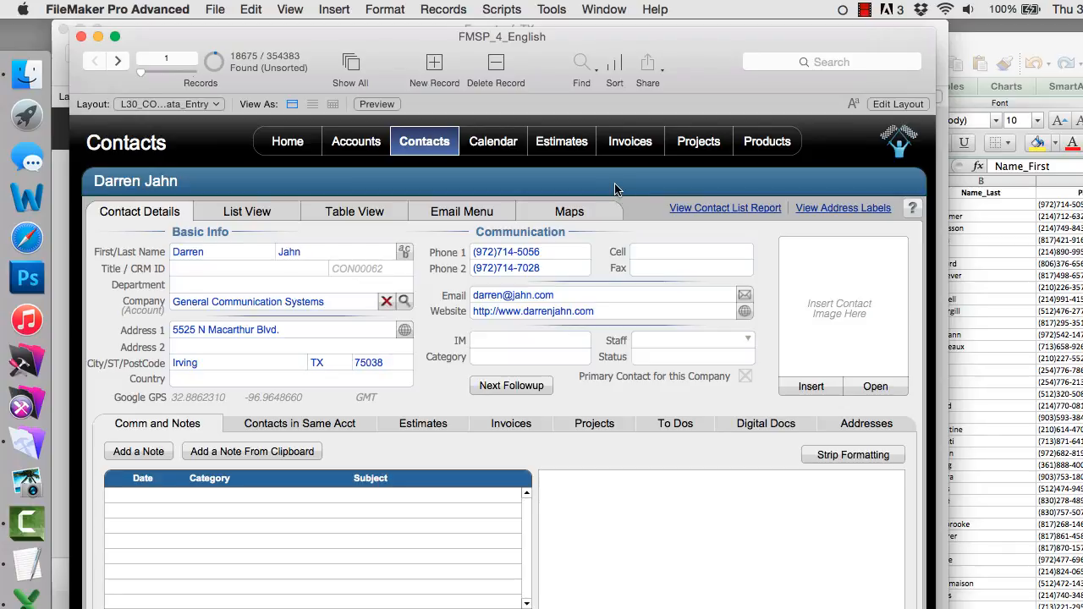
mouse_move(809, 186)
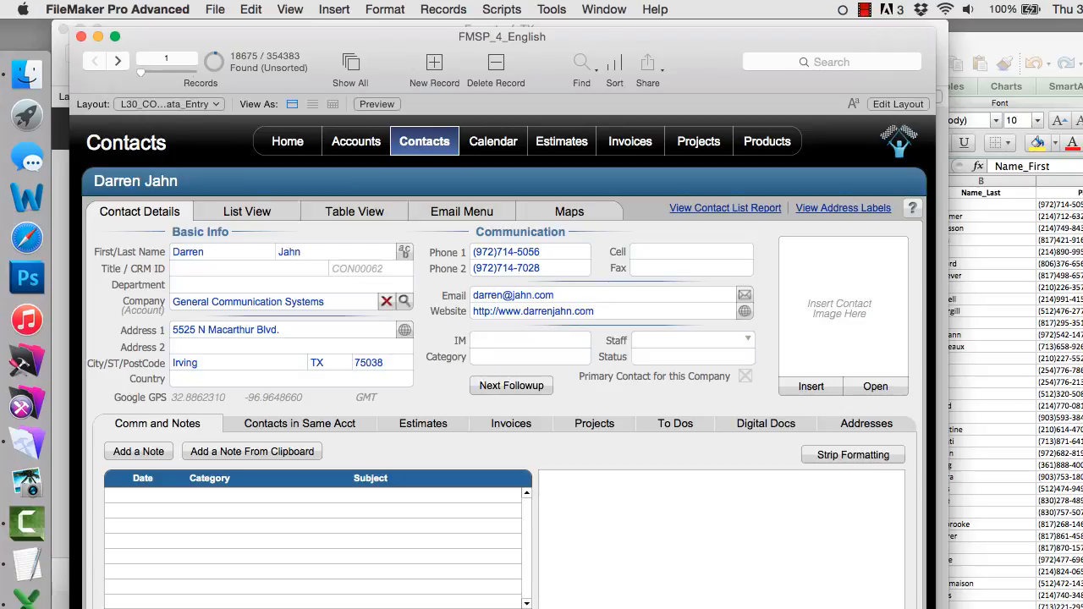
left_click(215, 10)
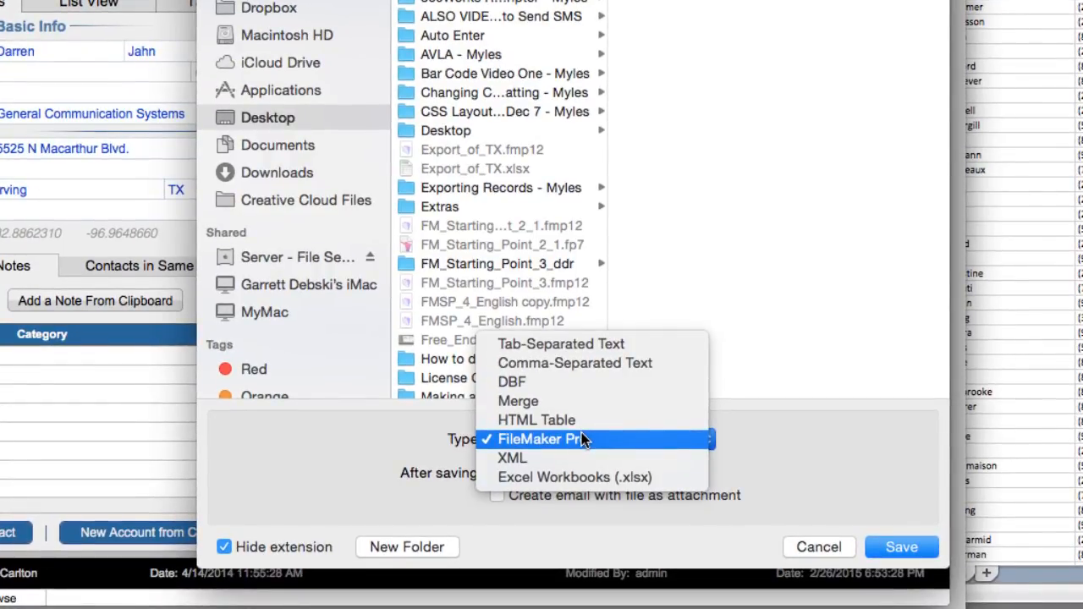
mouse_move(576, 447)
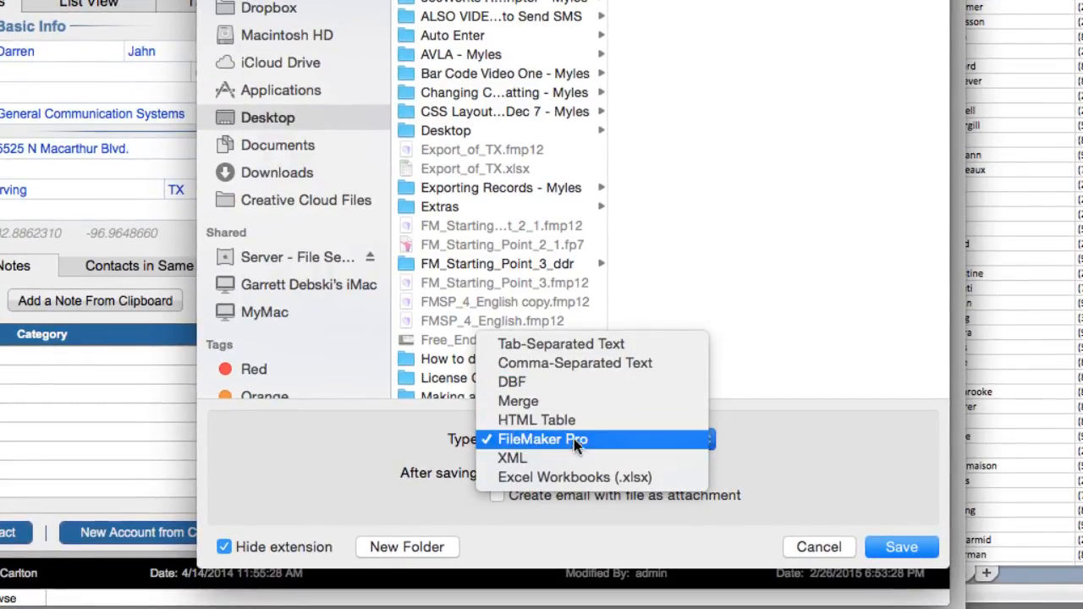
mouse_move(864, 450)
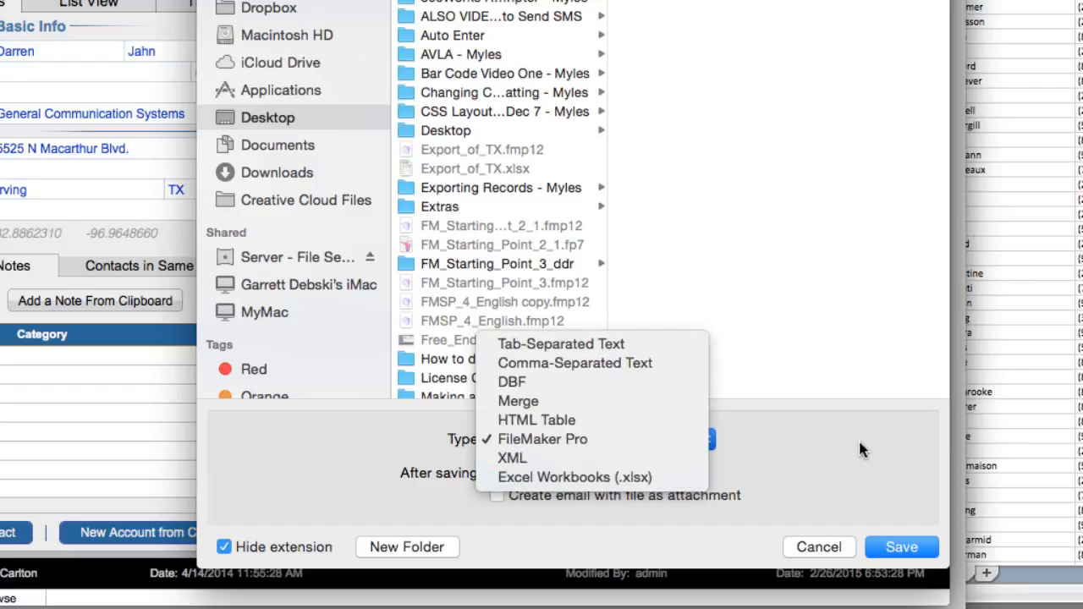
left_click(819, 547)
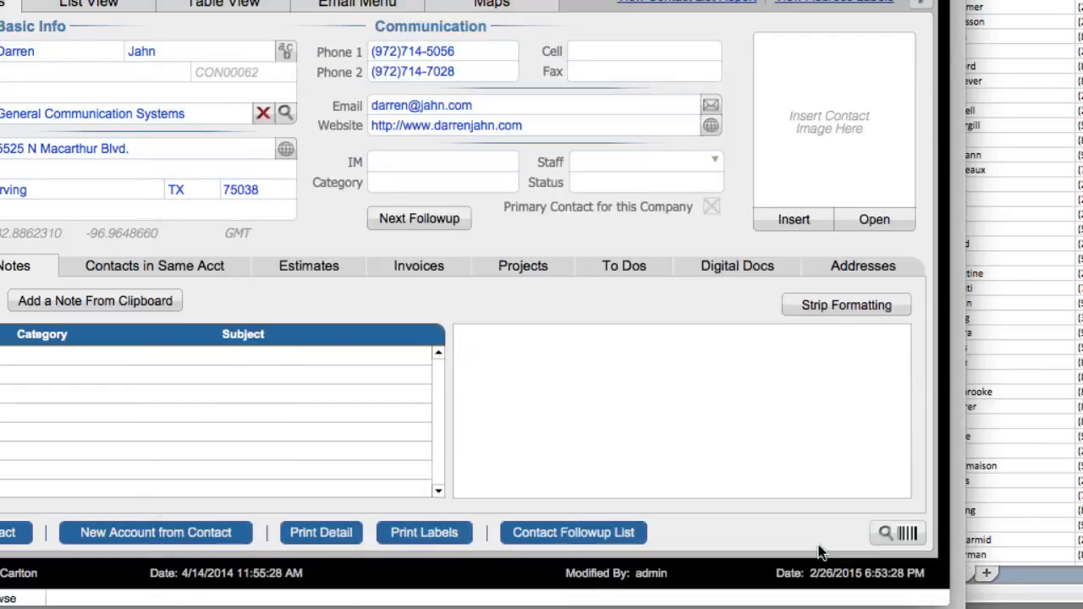